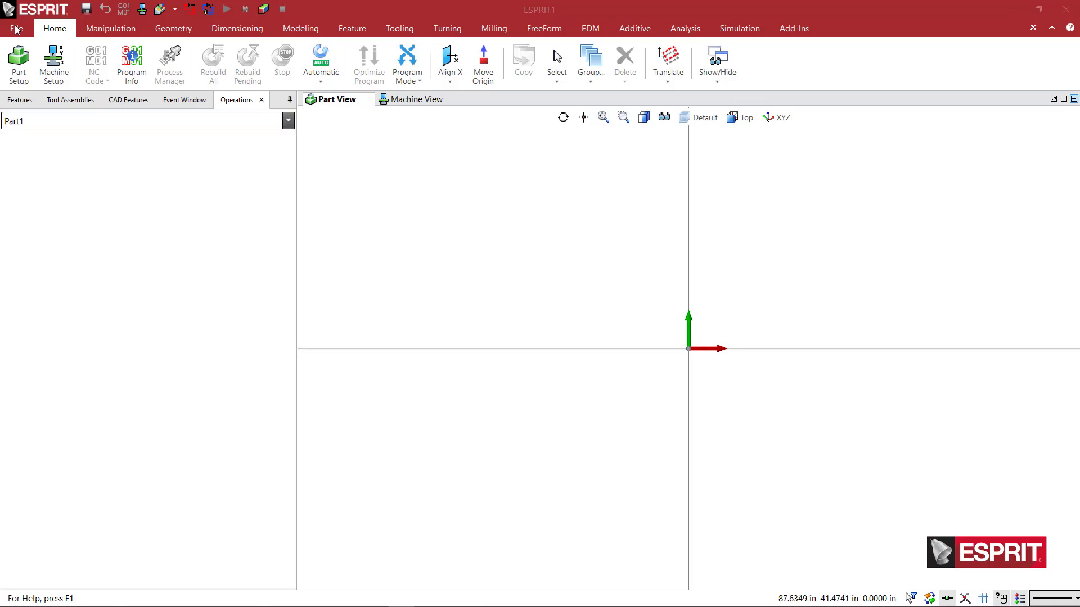
Import an EWS Live Milling holder file from Data > Holders > EWS.
left_click(16, 28)
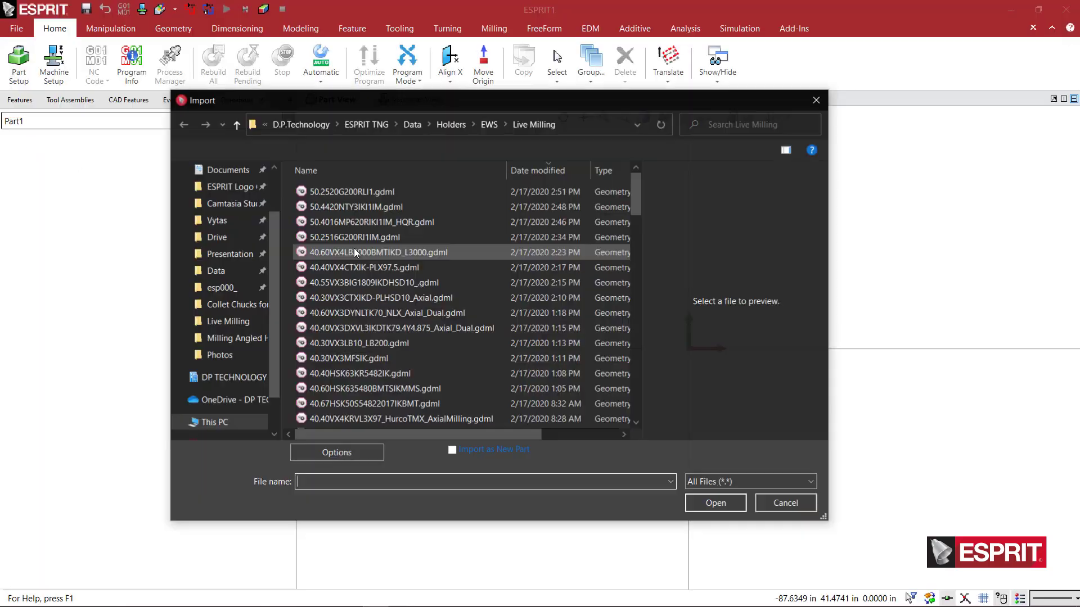
scroll("down", 3)
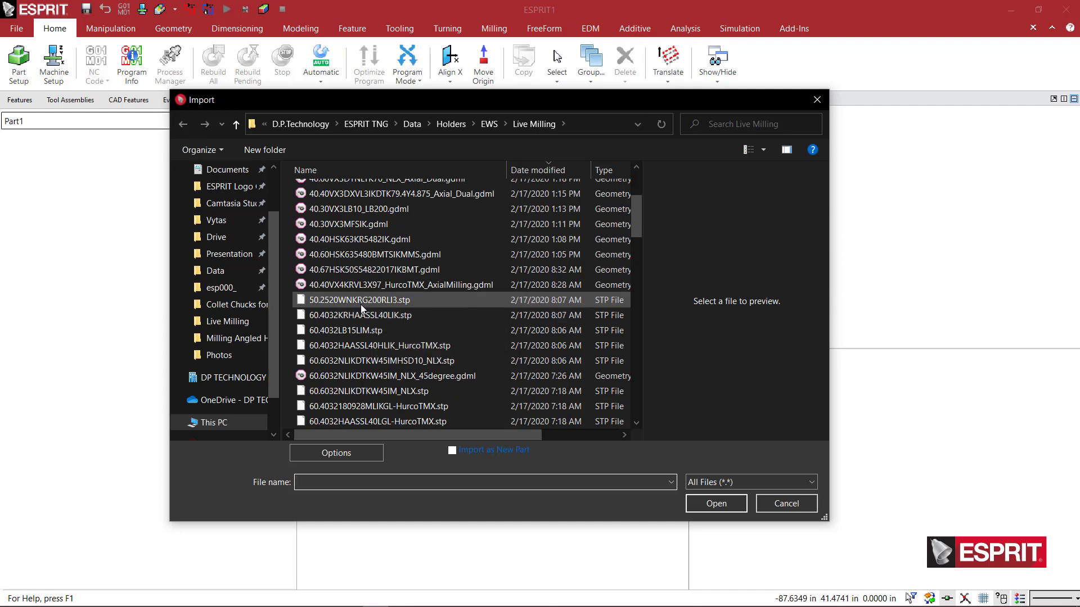
left_click(715, 504)
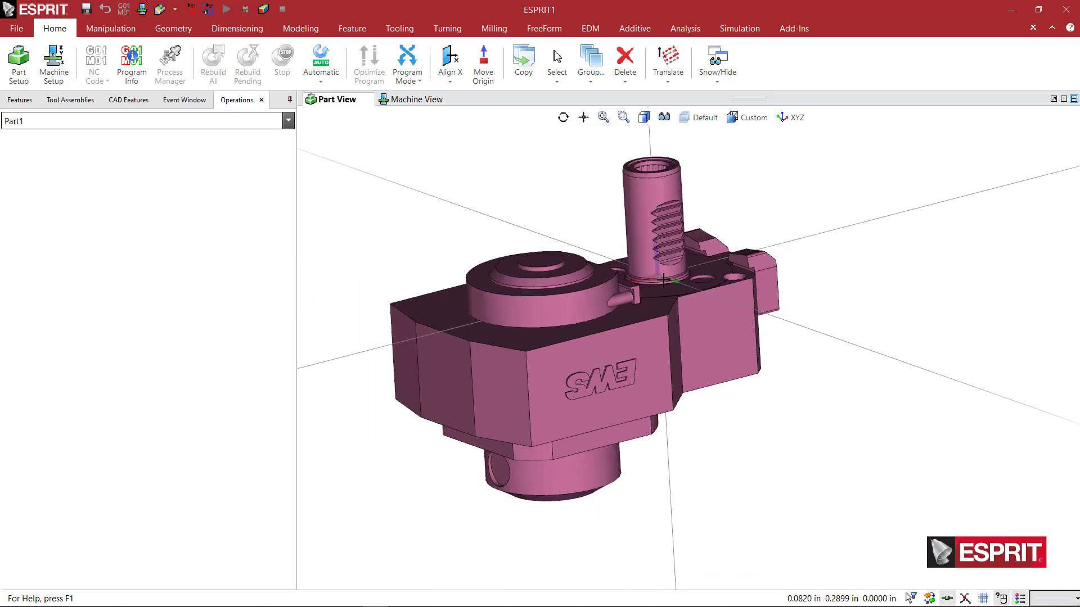
mouse_move(651, 202)
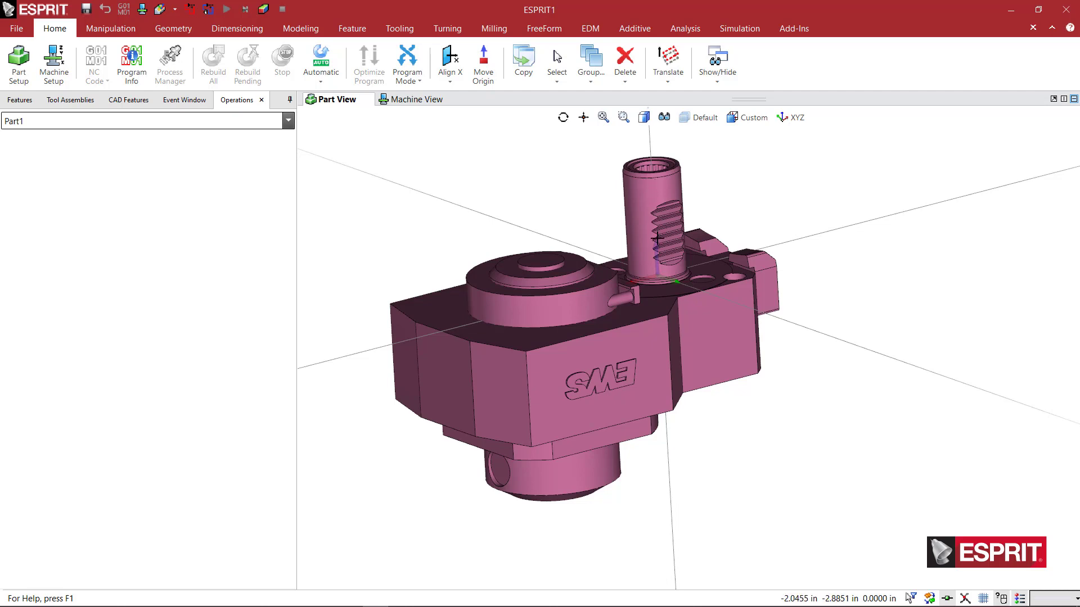
Bring the selected EWS holder STP model into the Part View.
scroll("up", 3)
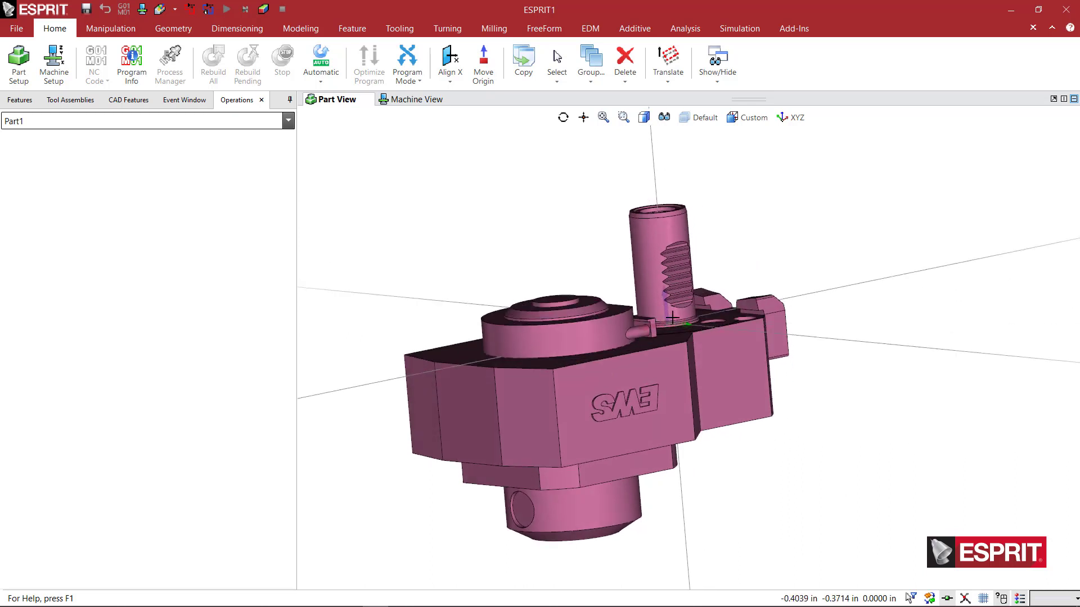
Recolour the holder solid light gray through its Attribute settings.
right_click(740, 227)
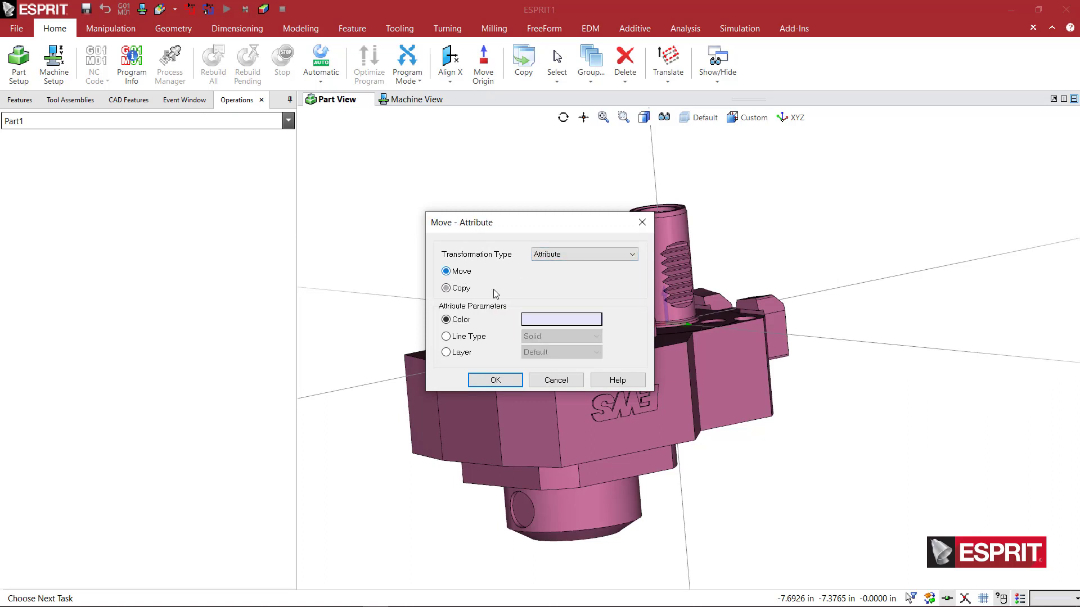
left_click(561, 319)
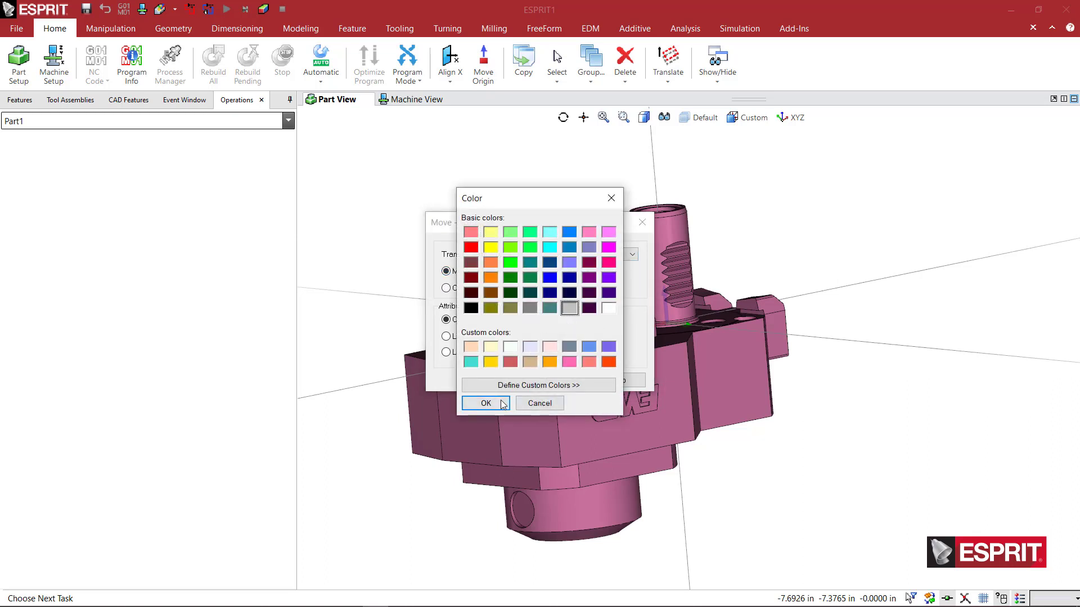
left_click(485, 403)
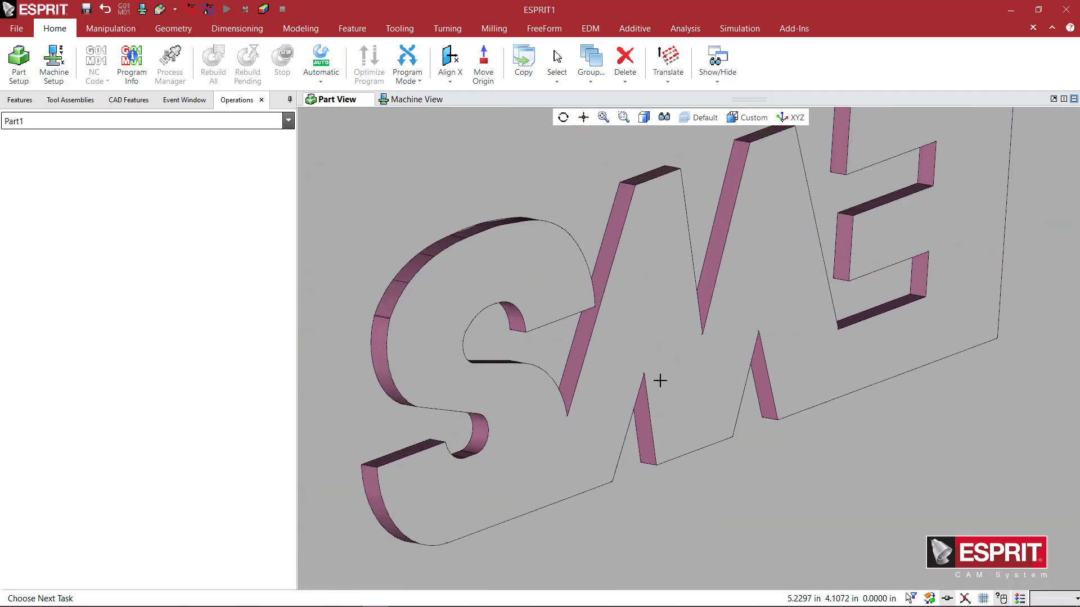
mouse_move(645, 321)
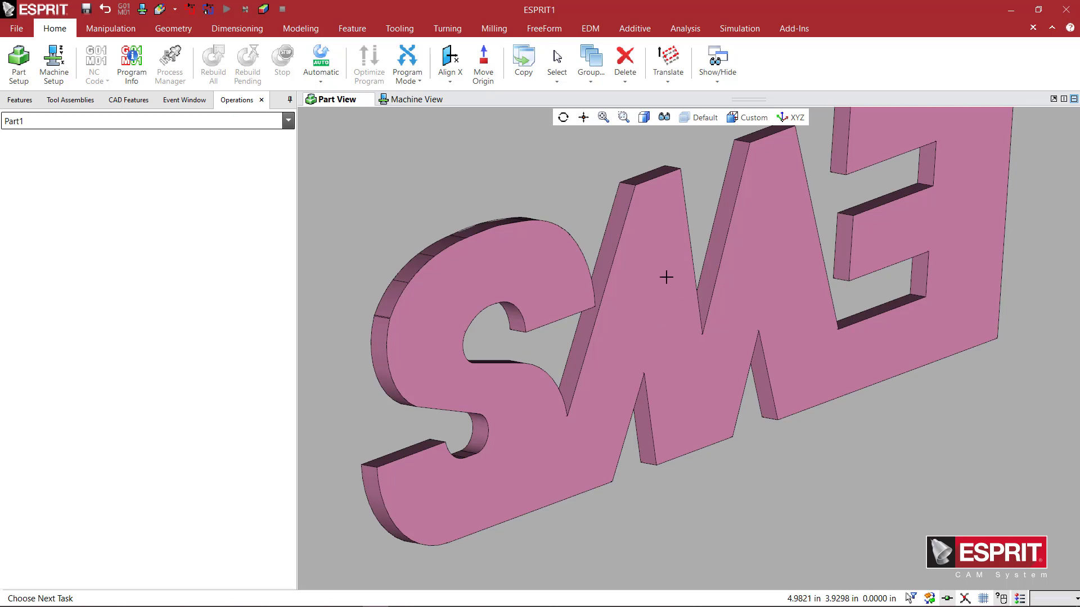
mouse_move(617, 347)
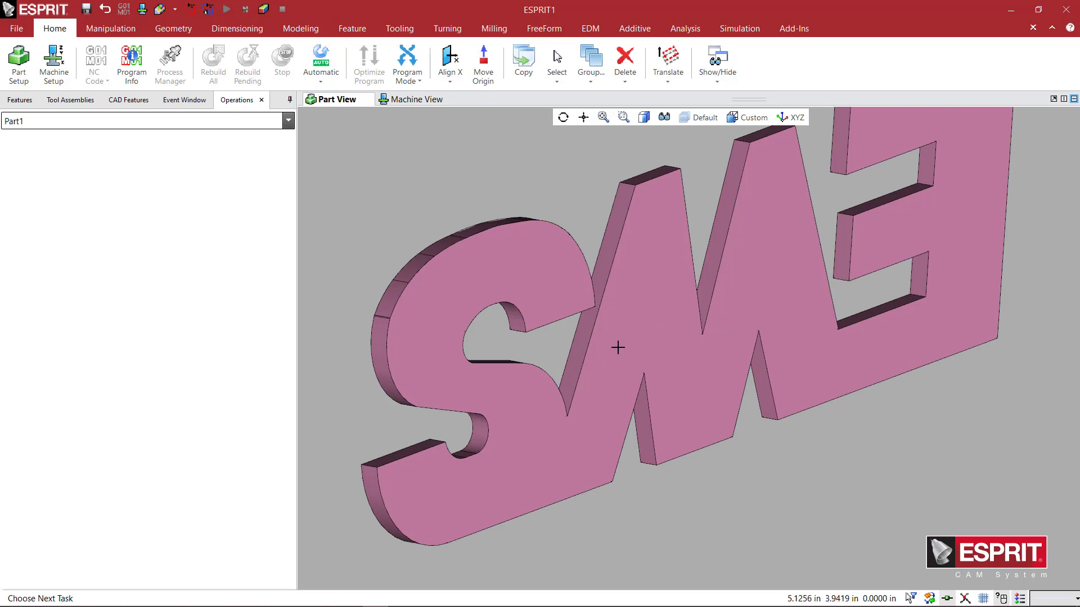
mouse_move(655, 332)
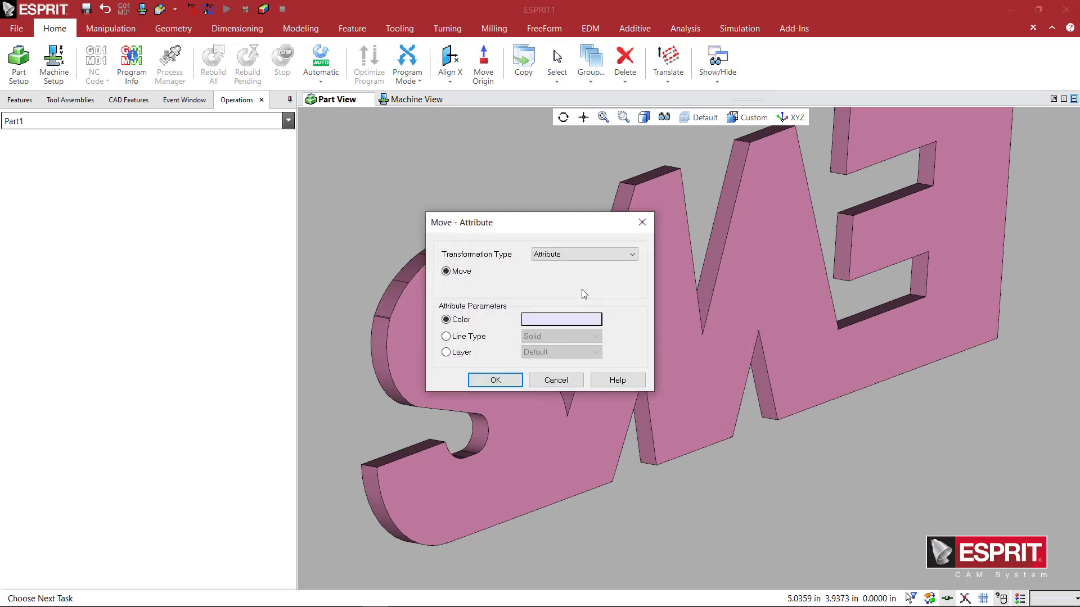
Set the EWS letter faces' colour to blue.
left_click(560, 319)
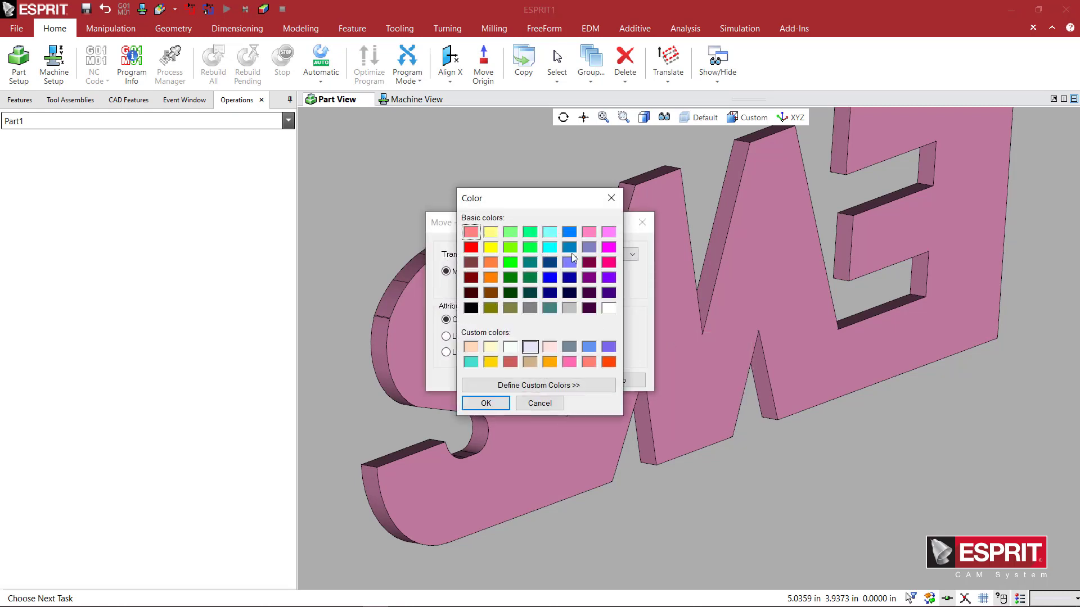
left_click(484, 402)
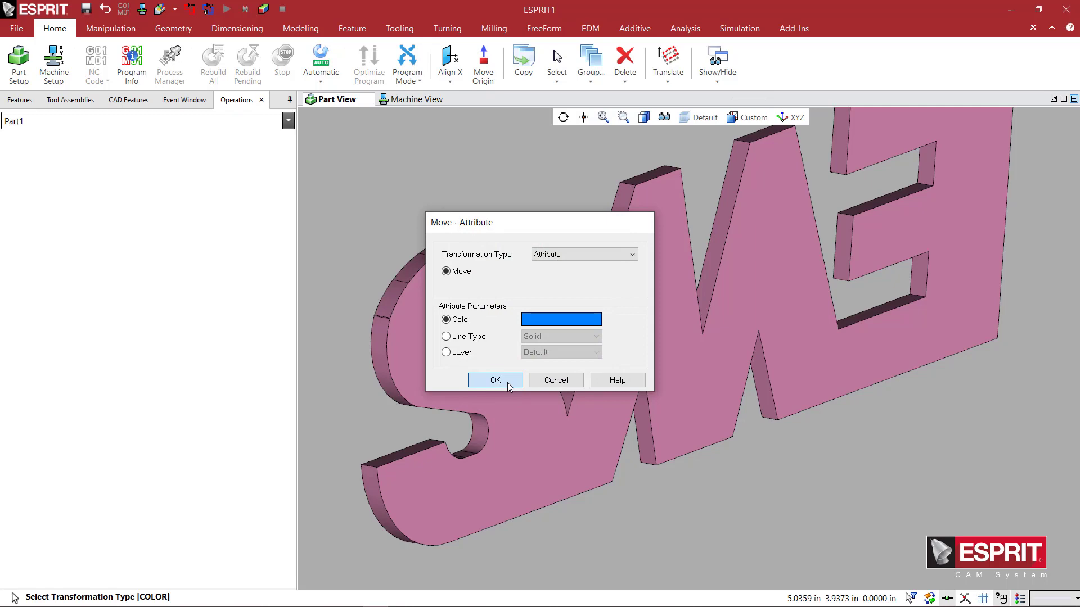
left_click(494, 380)
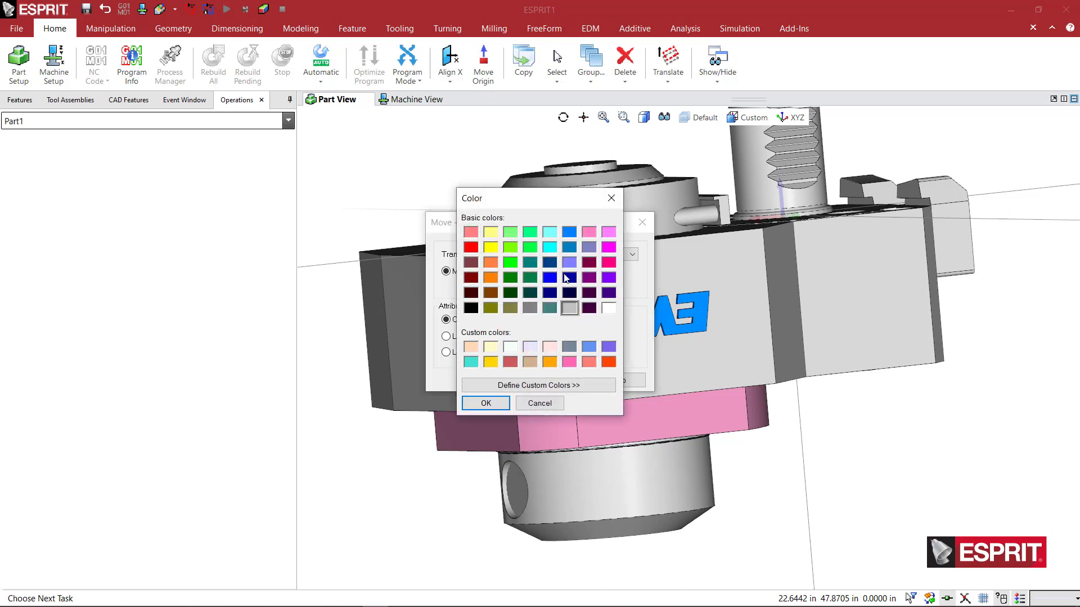
Colour the pink flange band near the base dark slate gray.
left_click(569, 346)
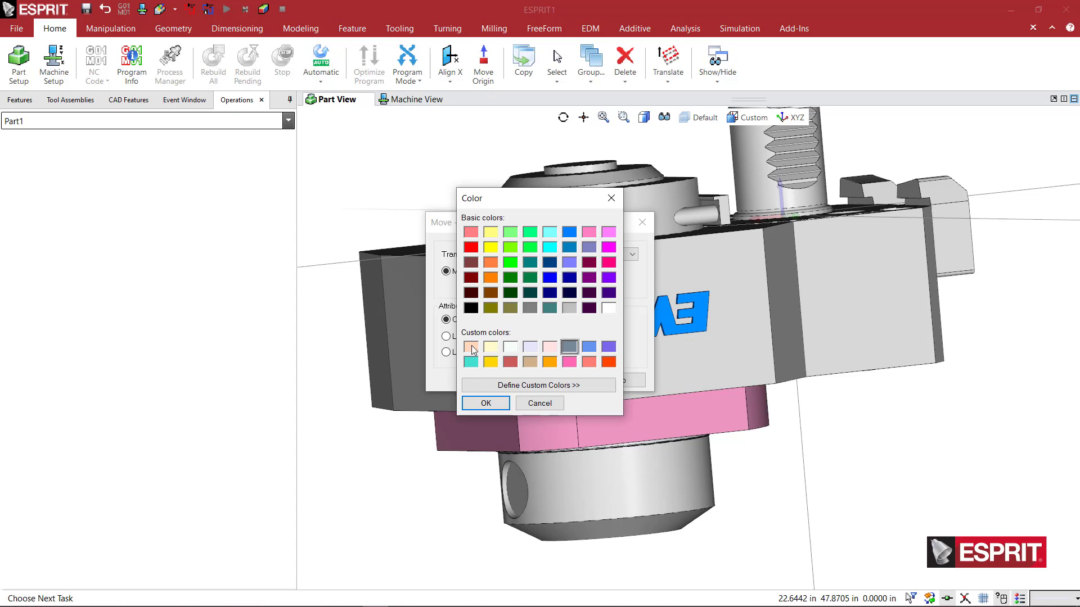
mouse_move(475, 353)
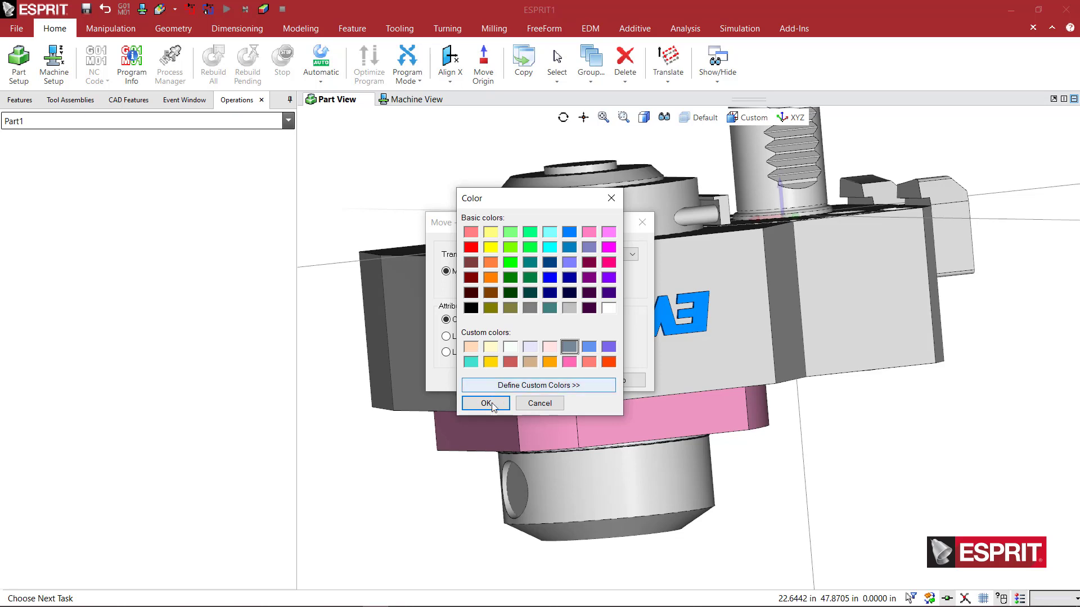
left_click(485, 403)
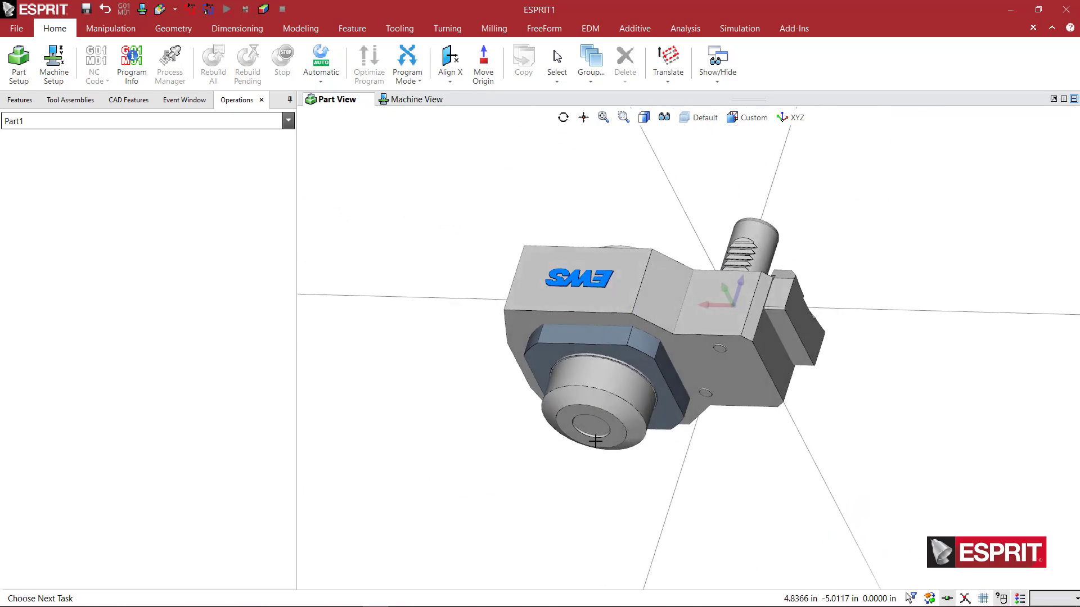
Translate the holder so its shank end-face centre sits at the origin.
left_click(666, 61)
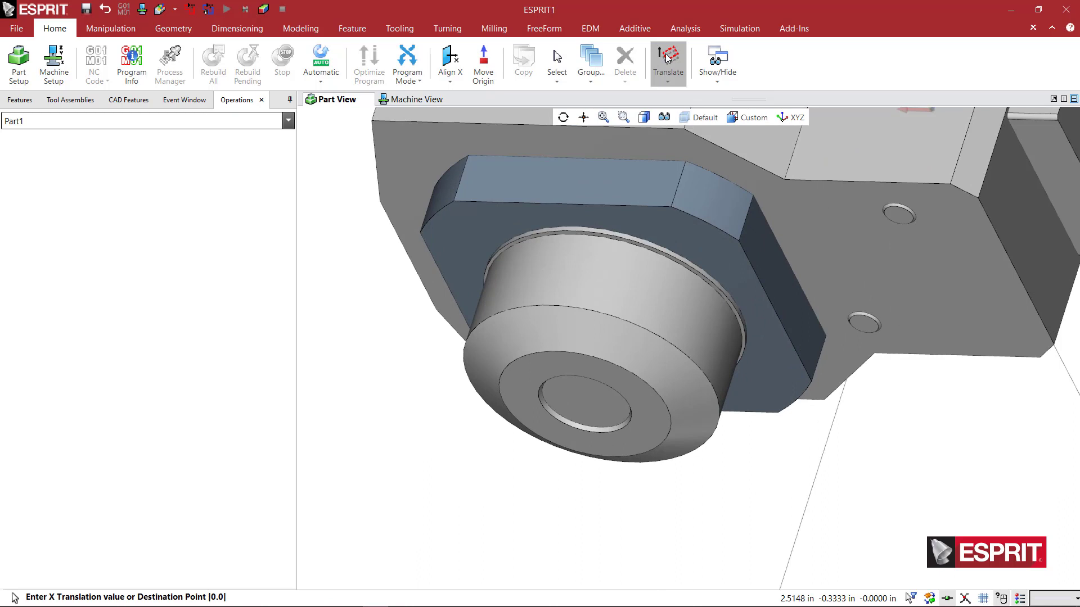
left_click(586, 405)
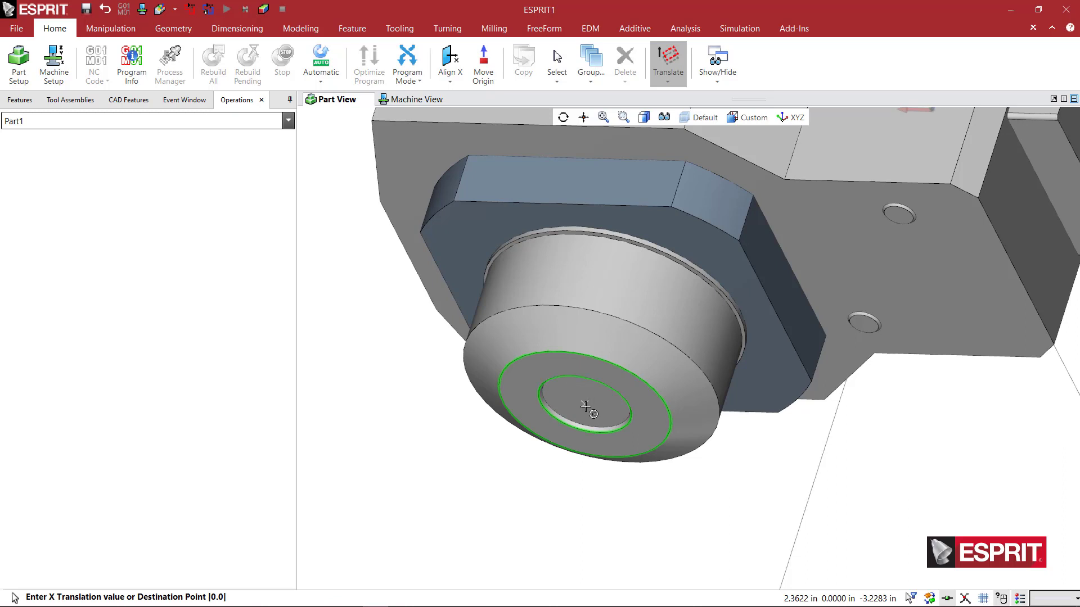
left_click(587, 407)
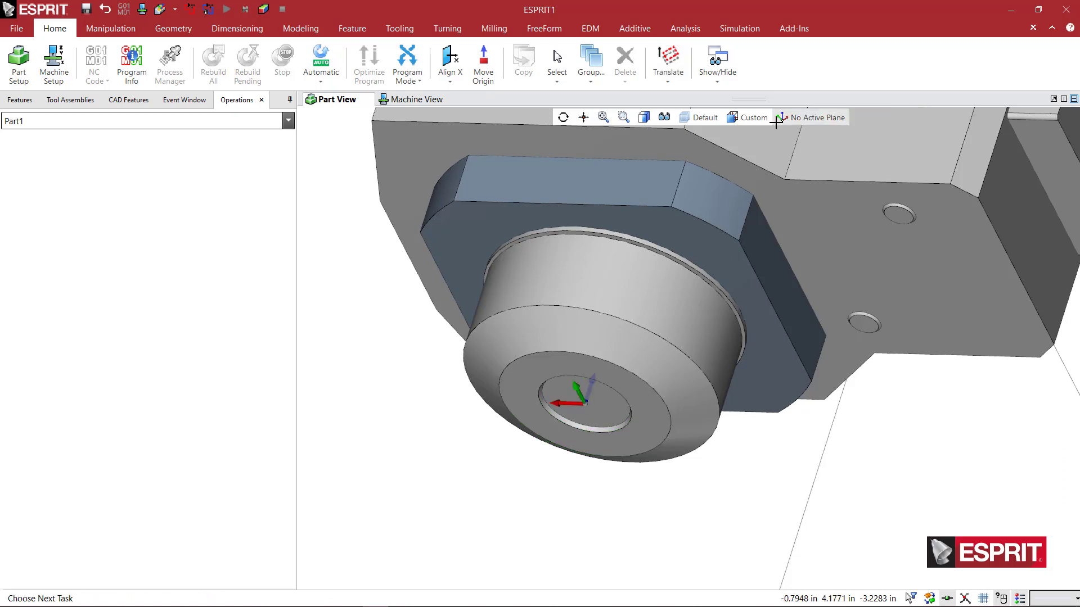
Add a work plane named TSA_1 and make it current.
left_click(816, 117)
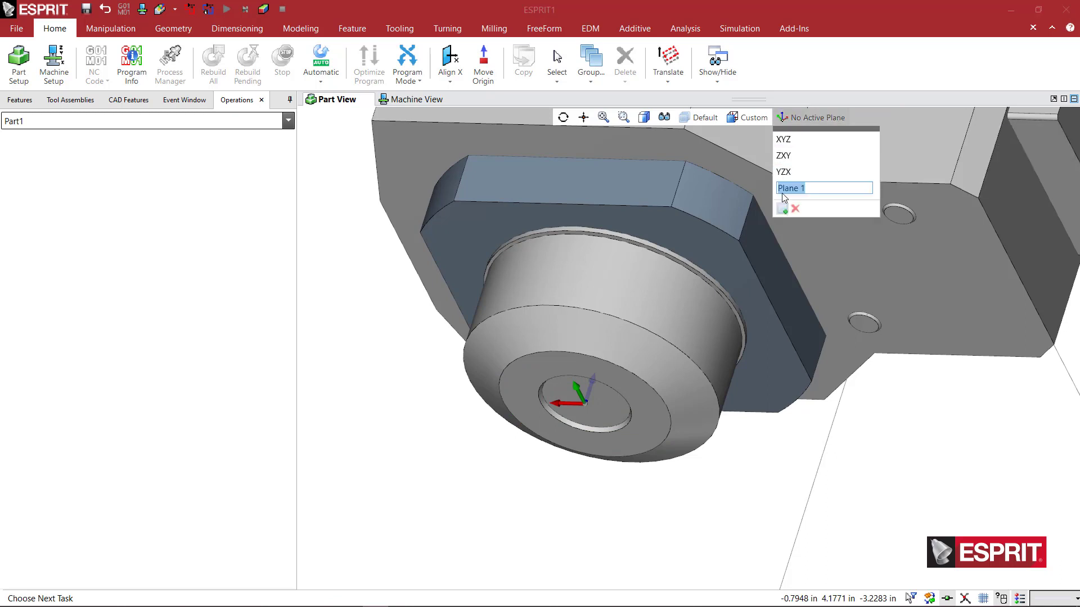
type("TSA")
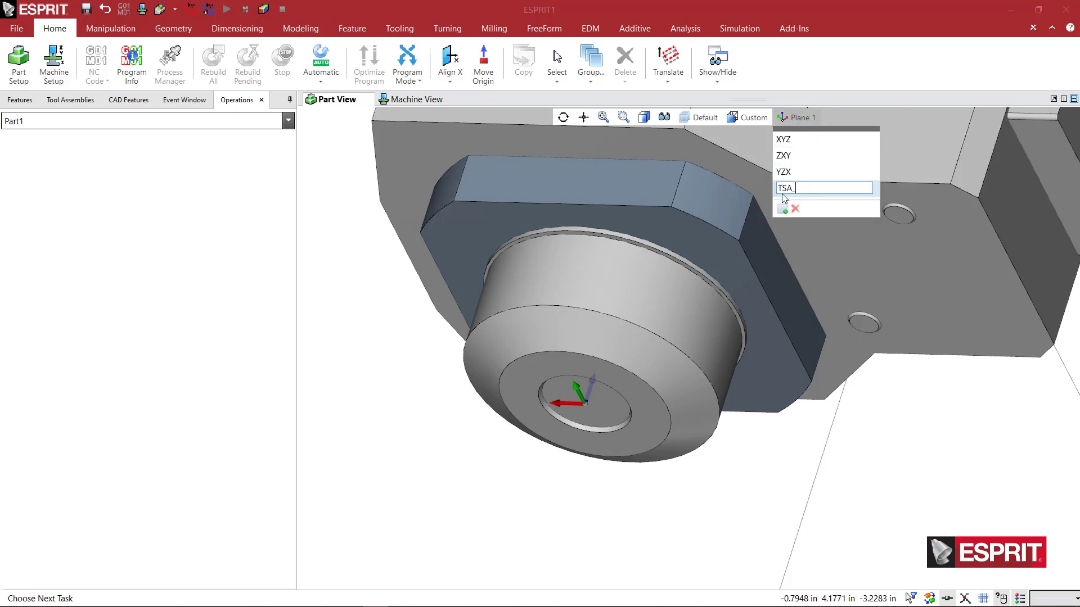
type("_1")
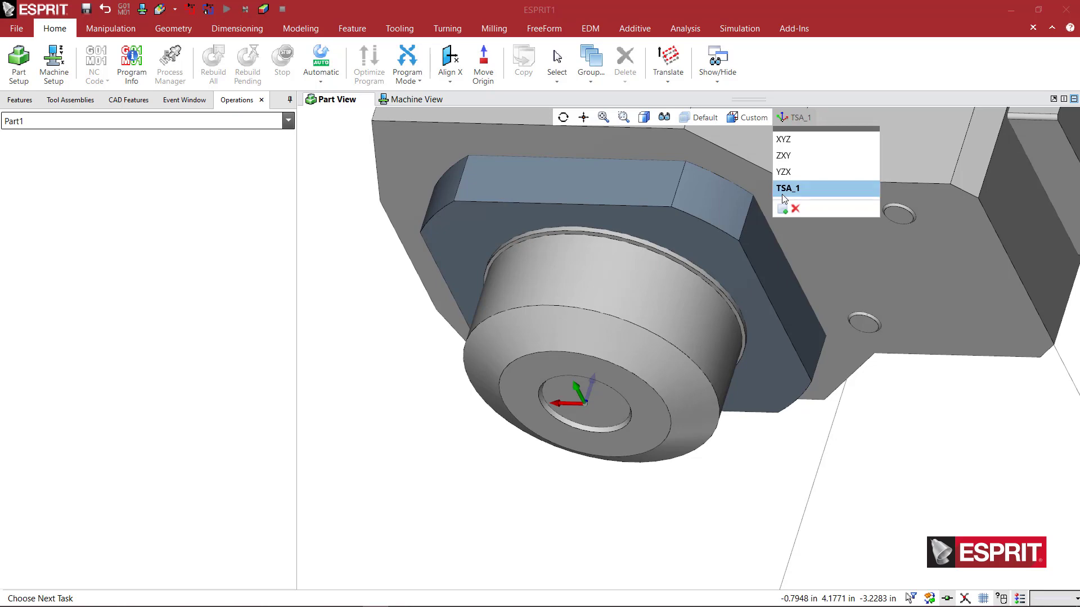
left_click(788, 188)
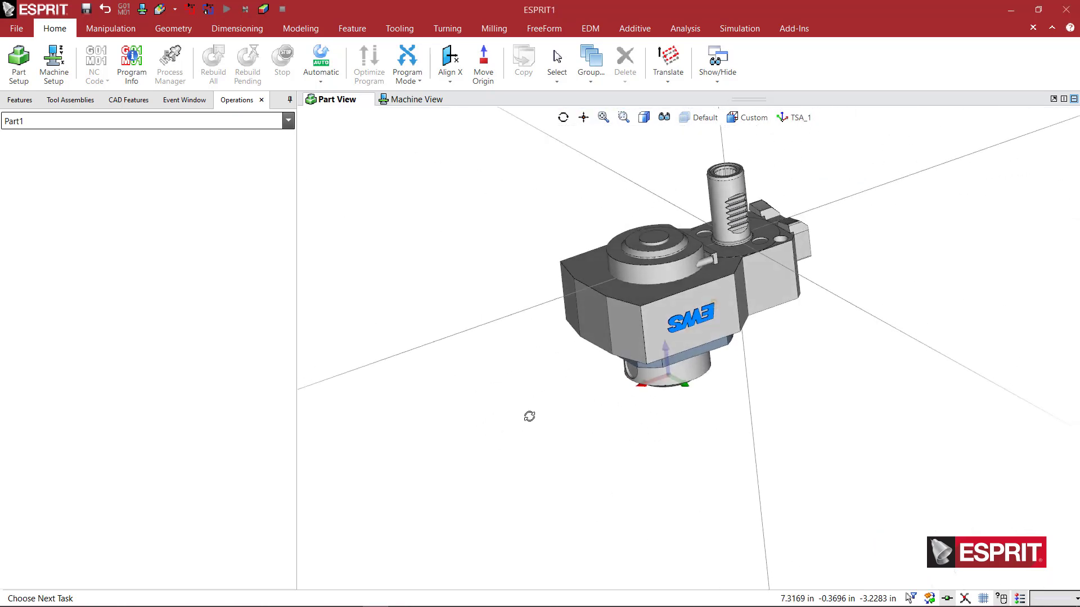
mouse_move(248, 139)
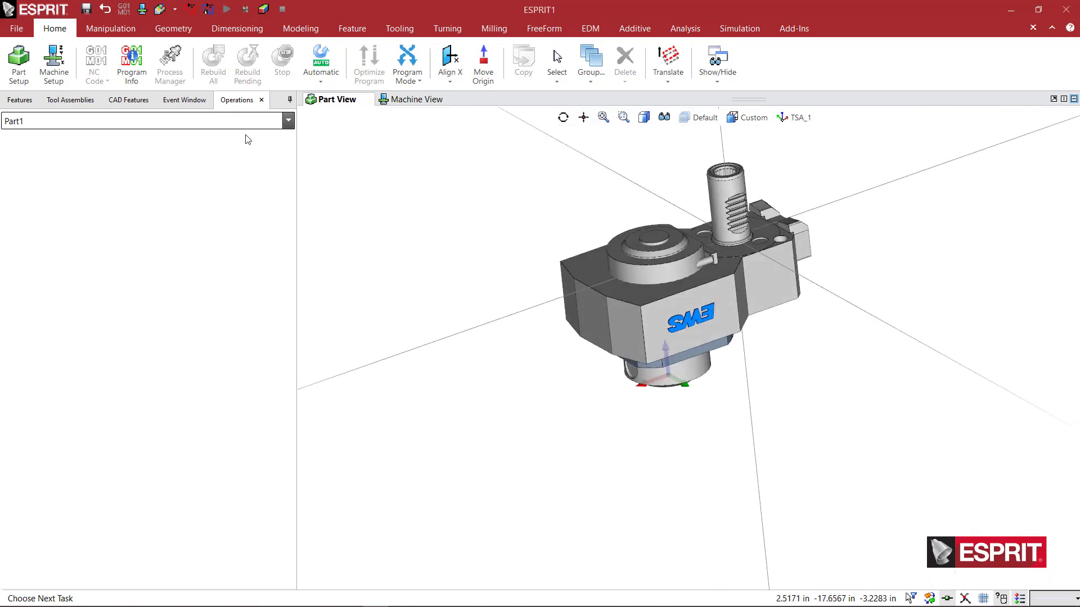
Save the holder as Holder File (*.gdml) 50.2520WNKRG200RLI3 in EWS Live Milling.
left_click(16, 28)
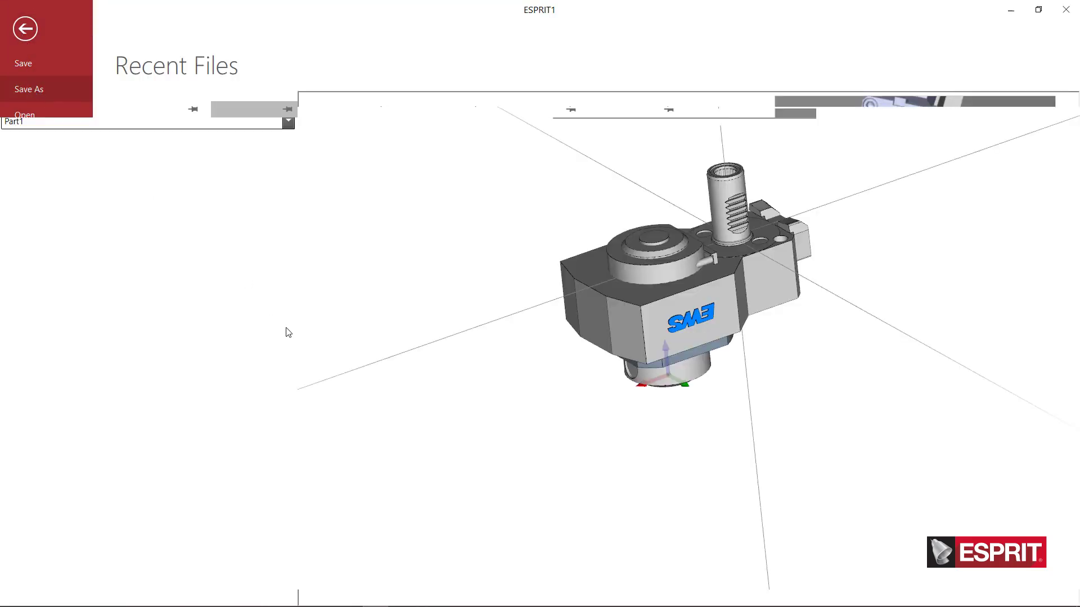
left_click(29, 89)
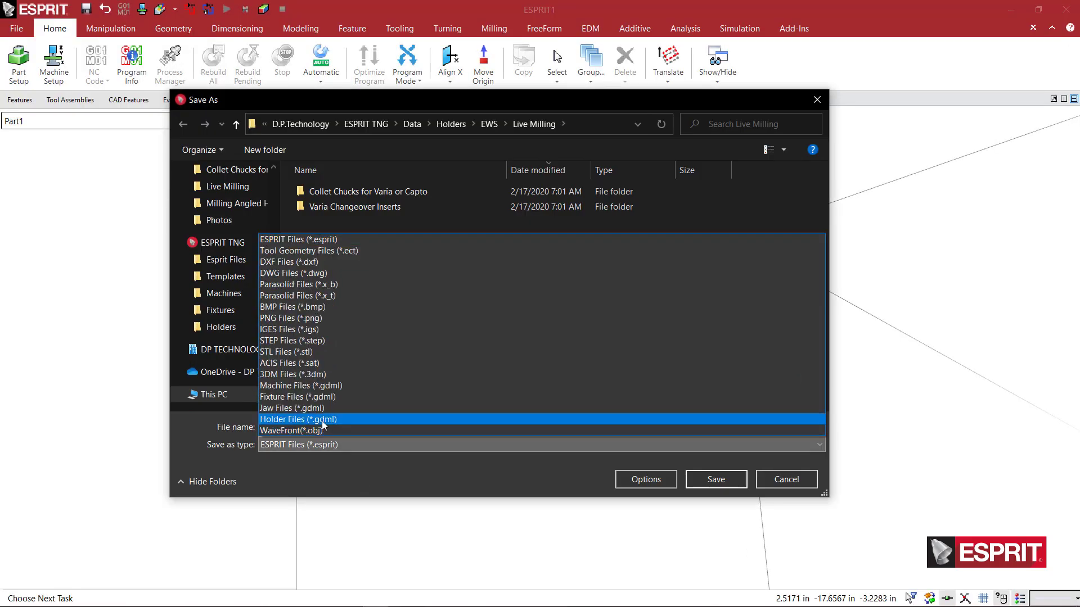
left_click(298, 418)
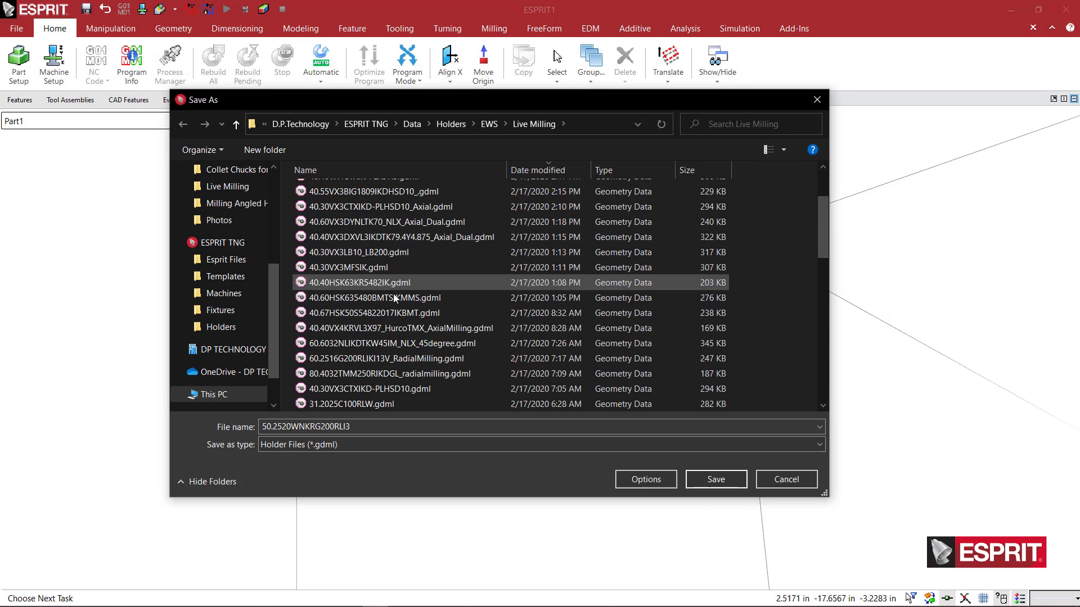
scroll("down", 3)
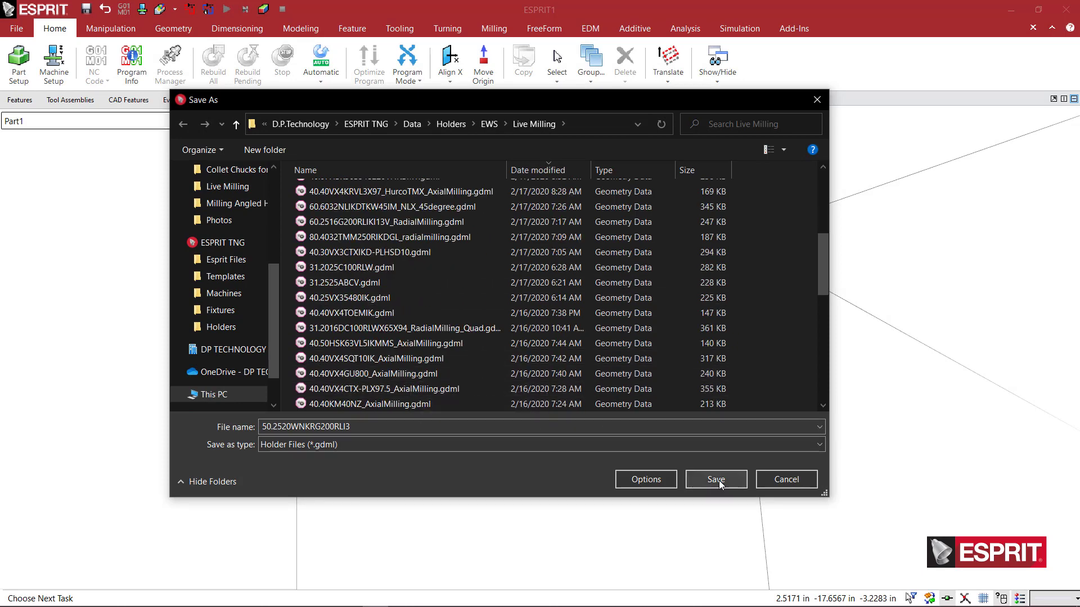
left_click(715, 479)
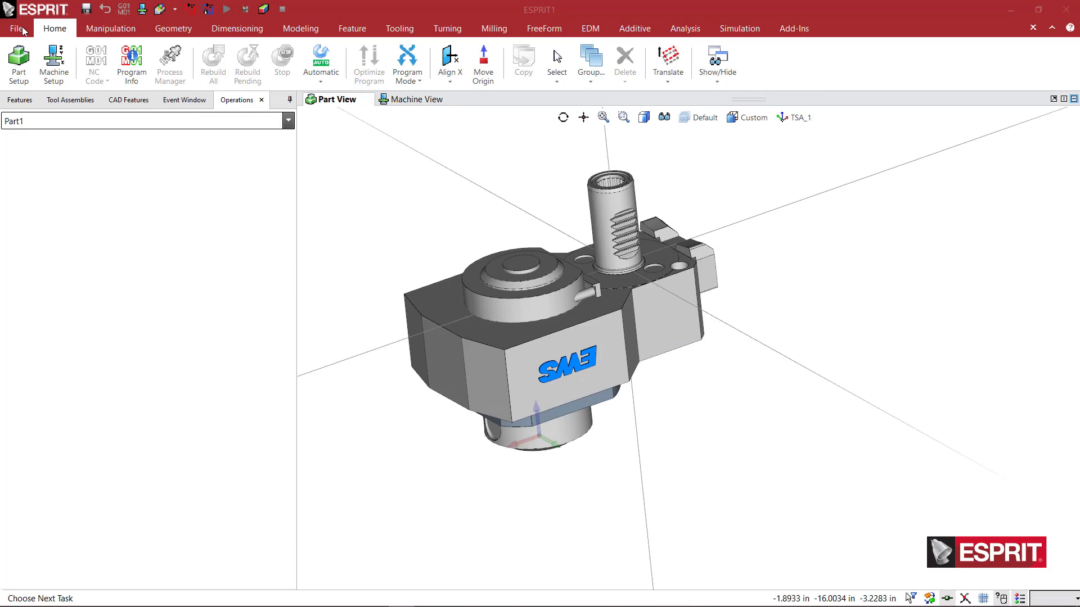
Open double holder link.esprit and show it in Machine View.
left_click(16, 28)
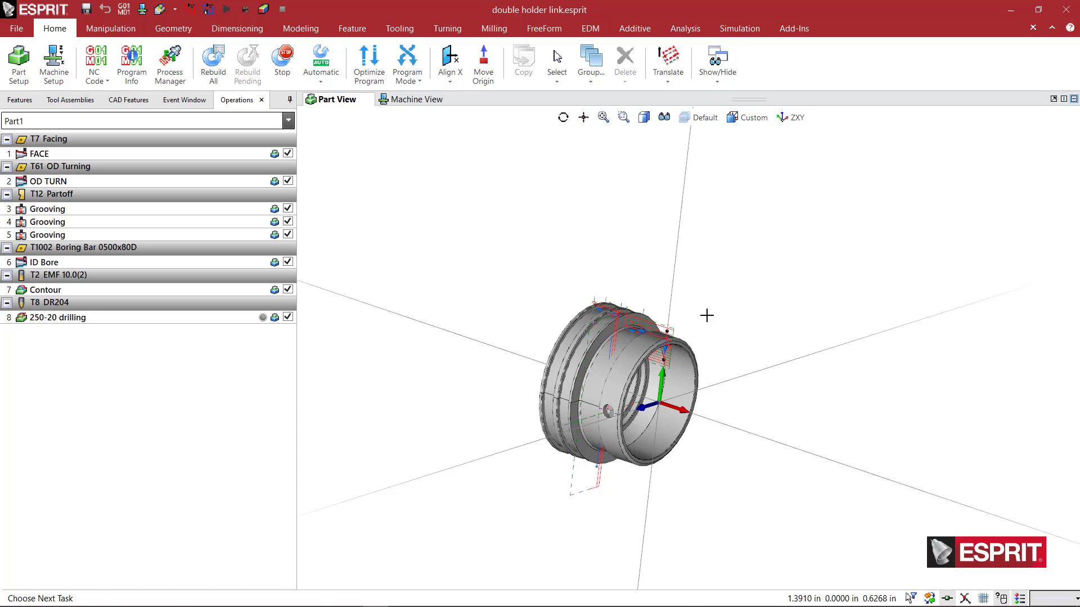
left_click(417, 99)
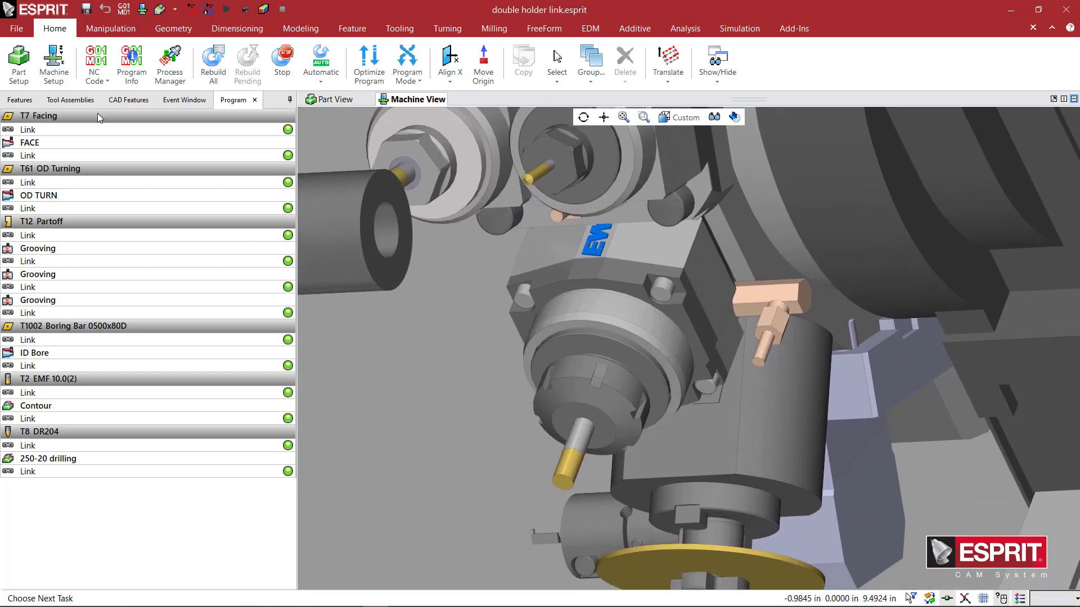
Select the 40.40VX4GU800_AxialMilling holder on turret Station 2 in Tool Assemblies.
left_click(70, 100)
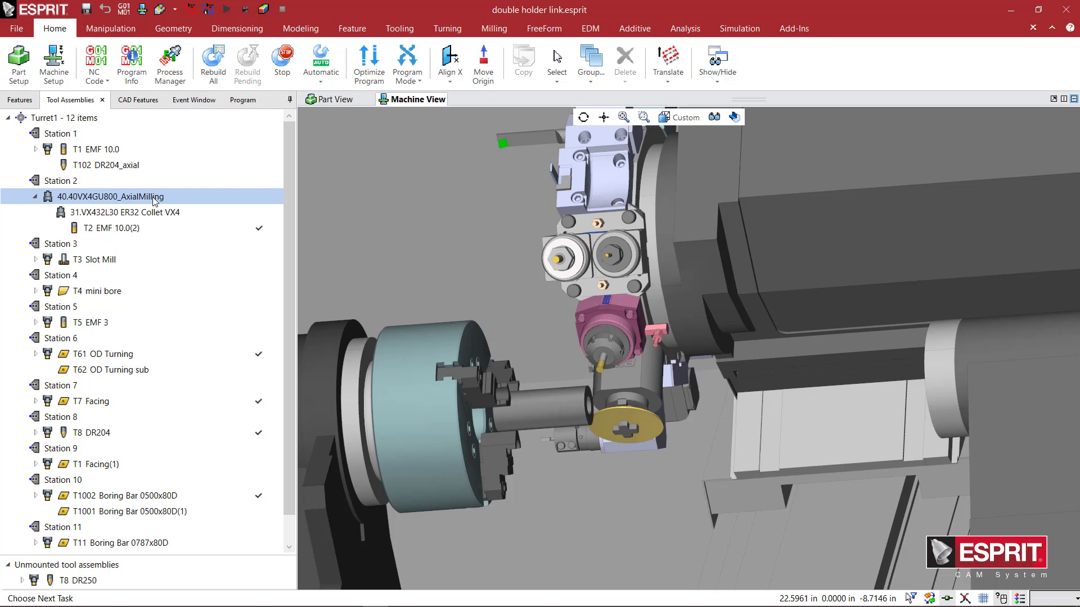
mouse_move(61, 189)
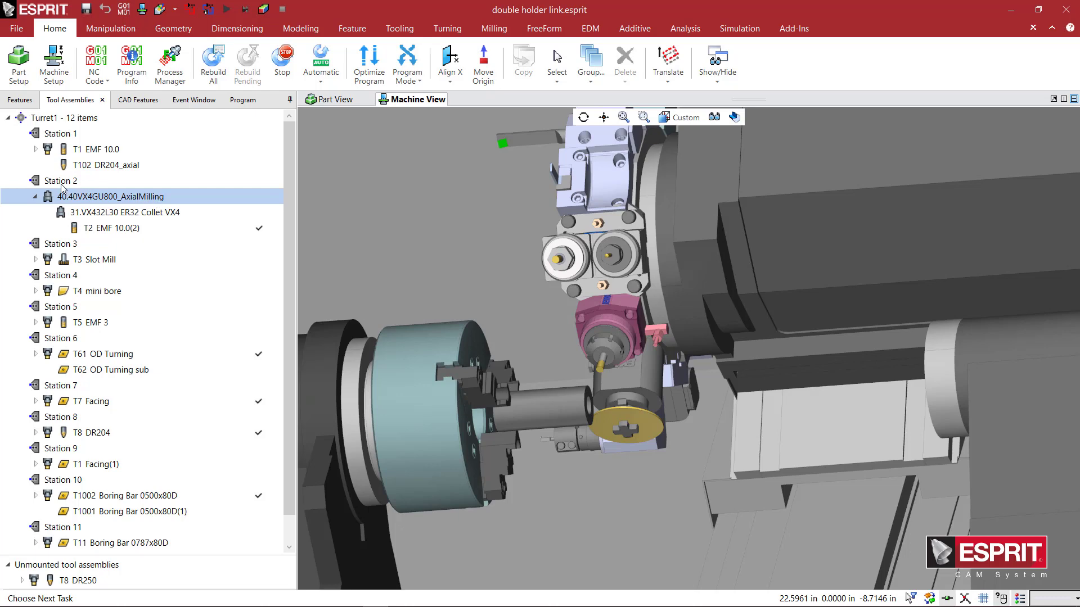
left_click(61, 180)
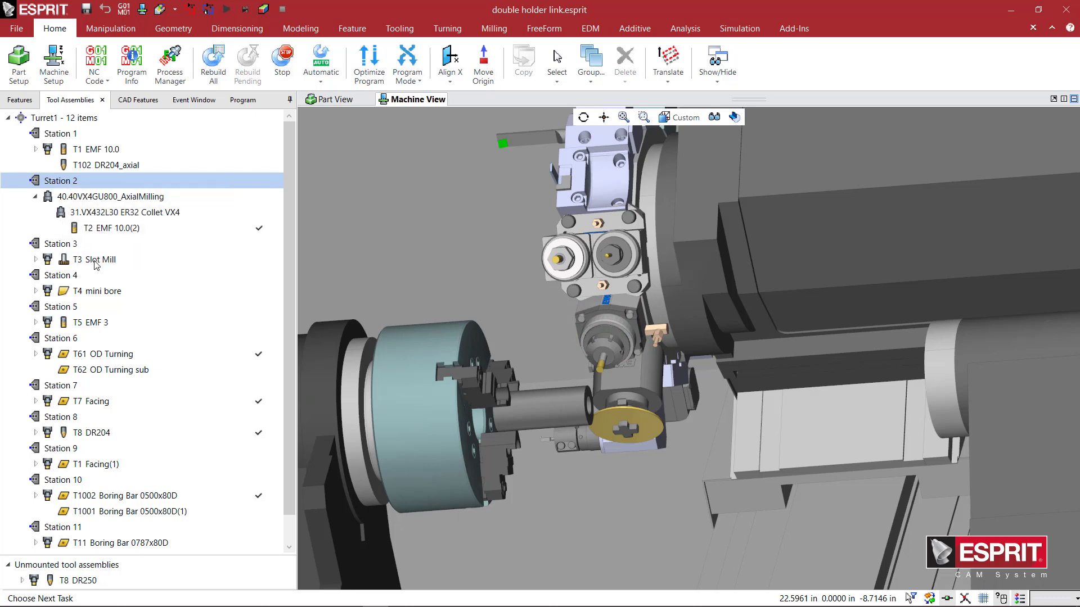
left_click(111, 197)
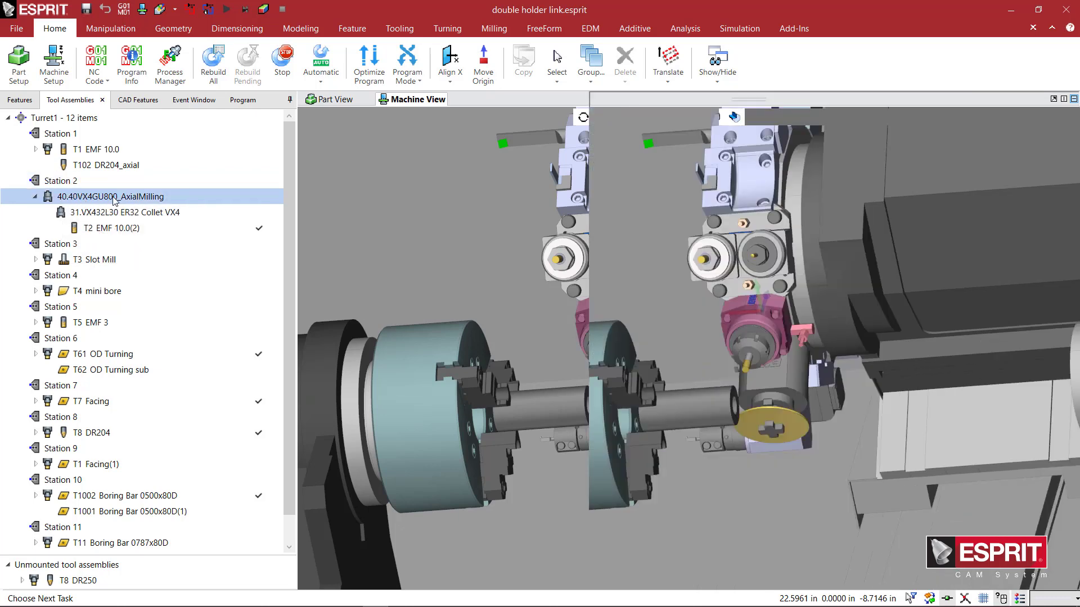
Point the Station 2 holder's file at 50.2520WNKRG200RLI3.gdml.
double_click(110, 196)
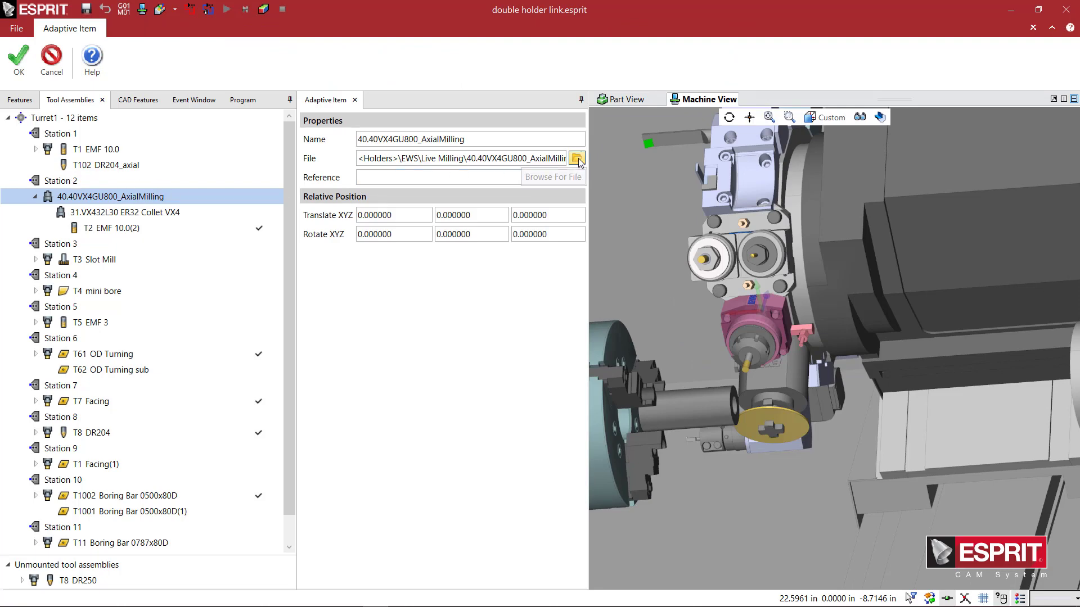
left_click(577, 159)
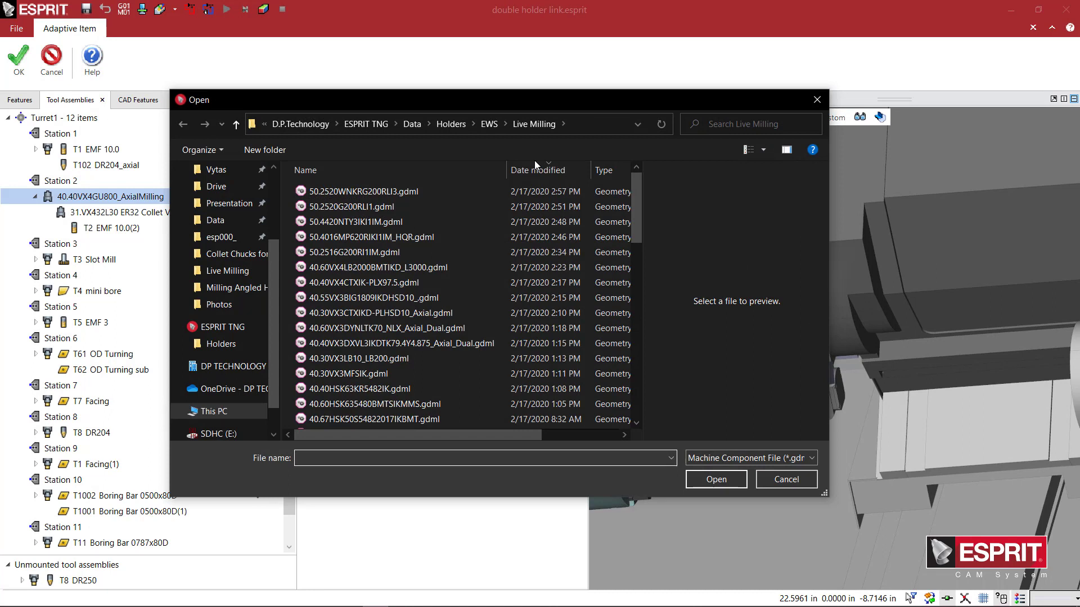
left_click(372, 190)
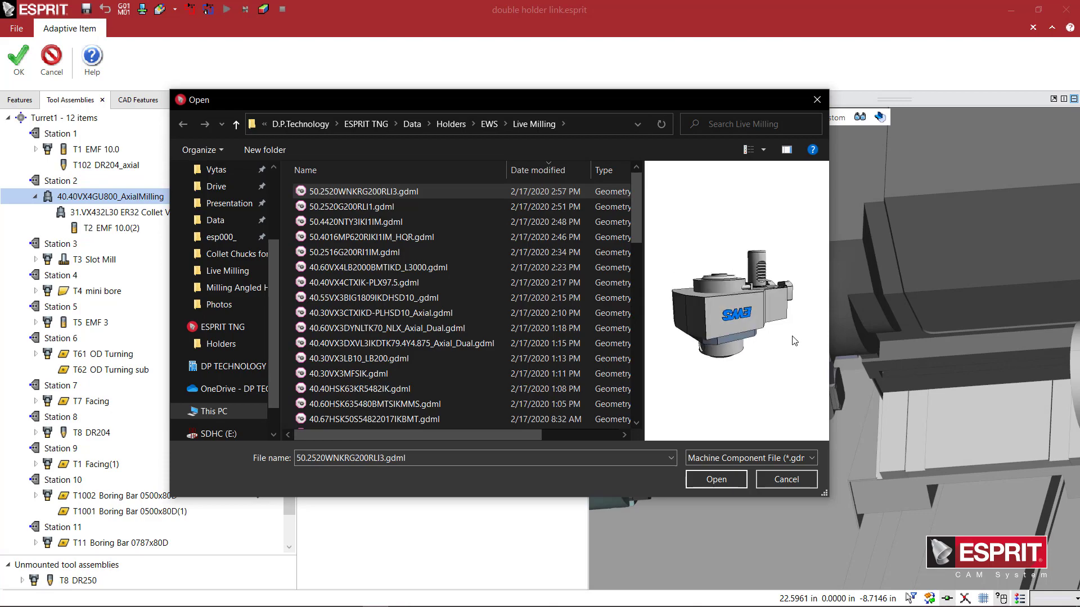
left_click(715, 478)
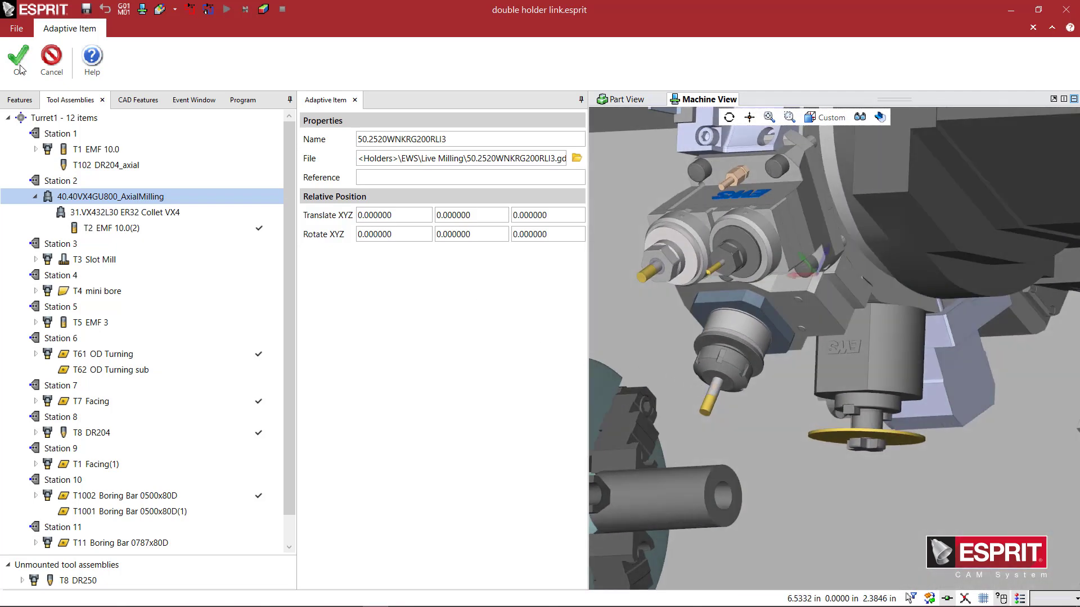
Confirm holder 50.2520WNKRG200RLI3 on Station 2, recheck the turret, and return to the Contour operation.
left_click(19, 59)
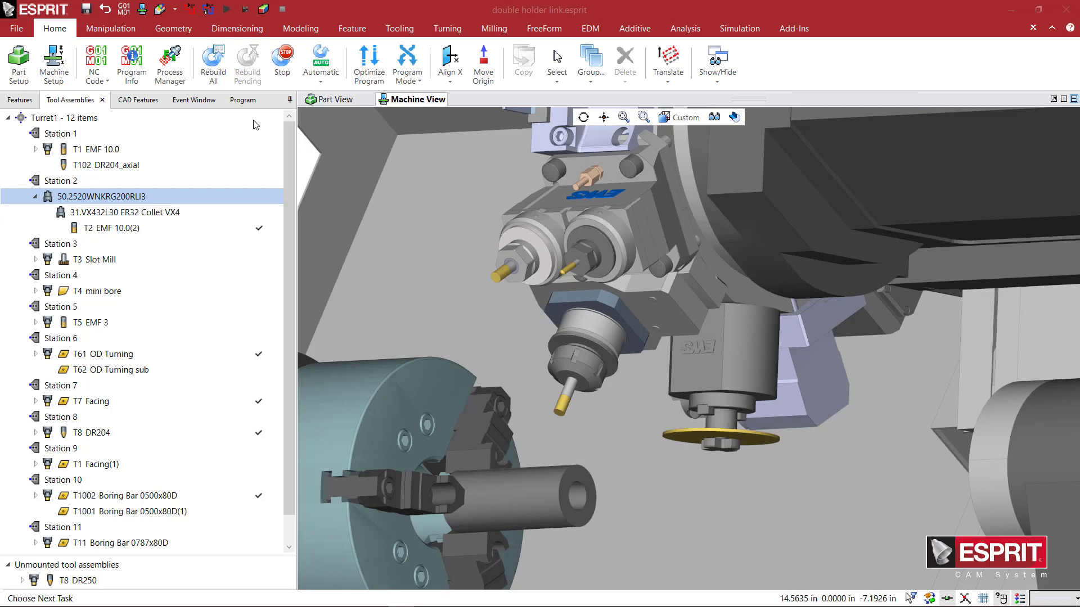
left_click(242, 101)
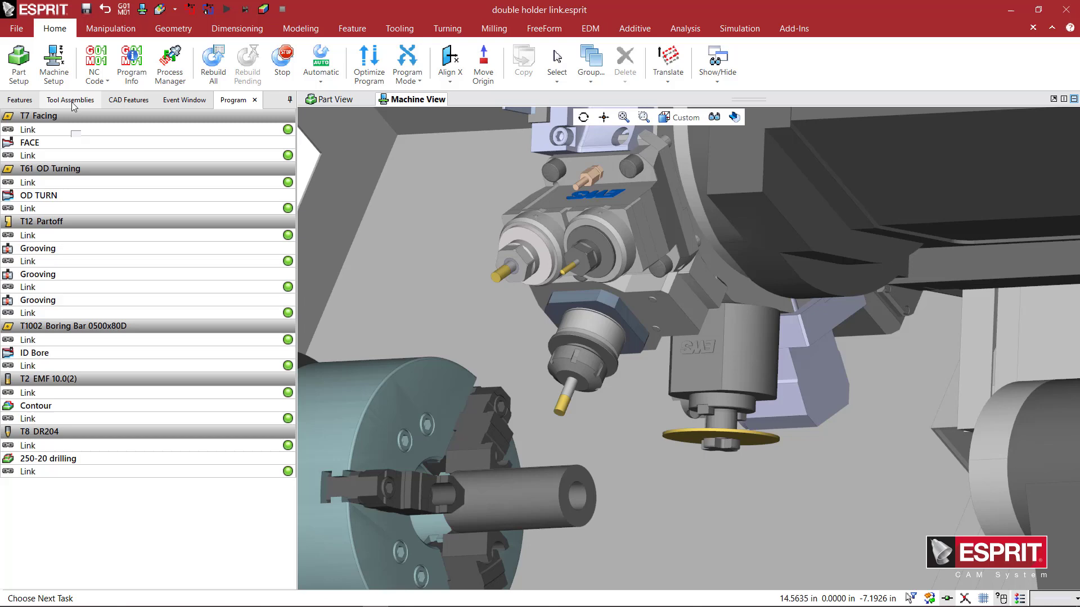
left_click(70, 100)
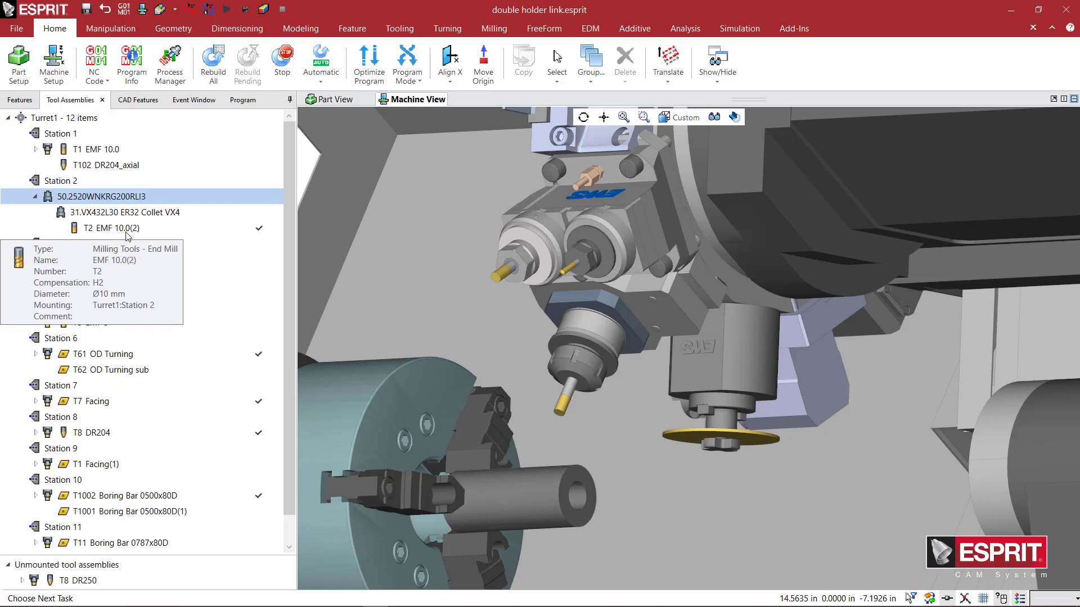
mouse_move(131, 237)
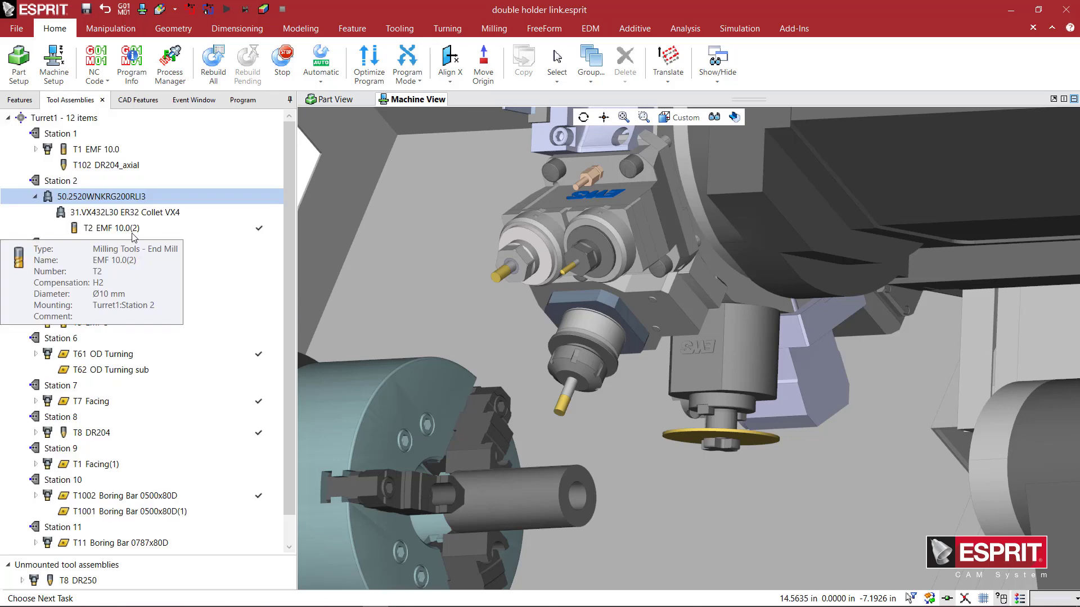
left_click(237, 99)
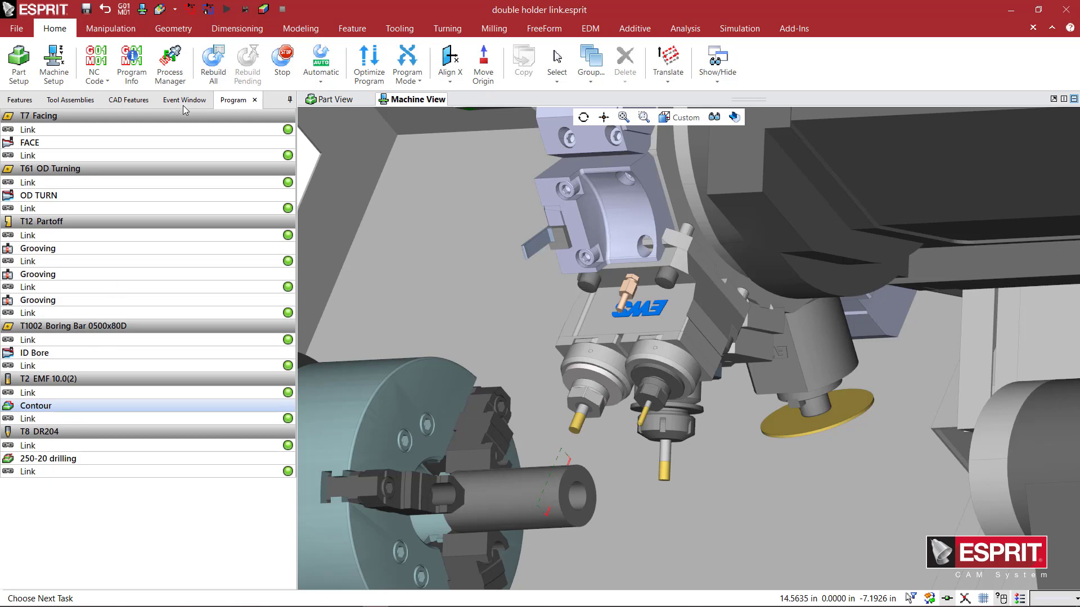
Play and pause the Contour simulation, then step forward through it to T8 DR204.
left_click(739, 28)
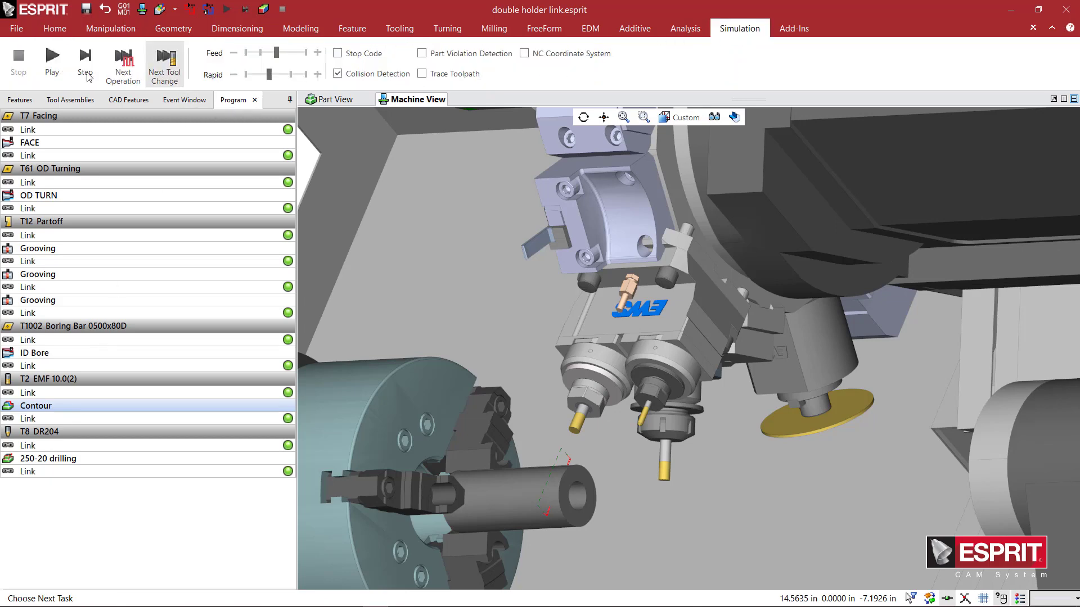
left_click(51, 62)
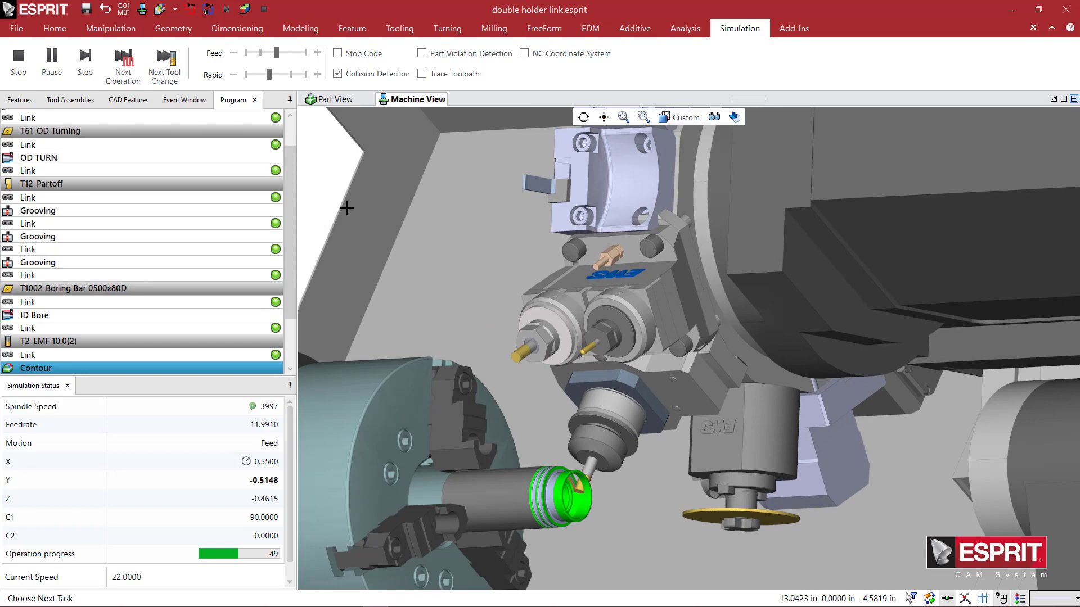
left_click(84, 62)
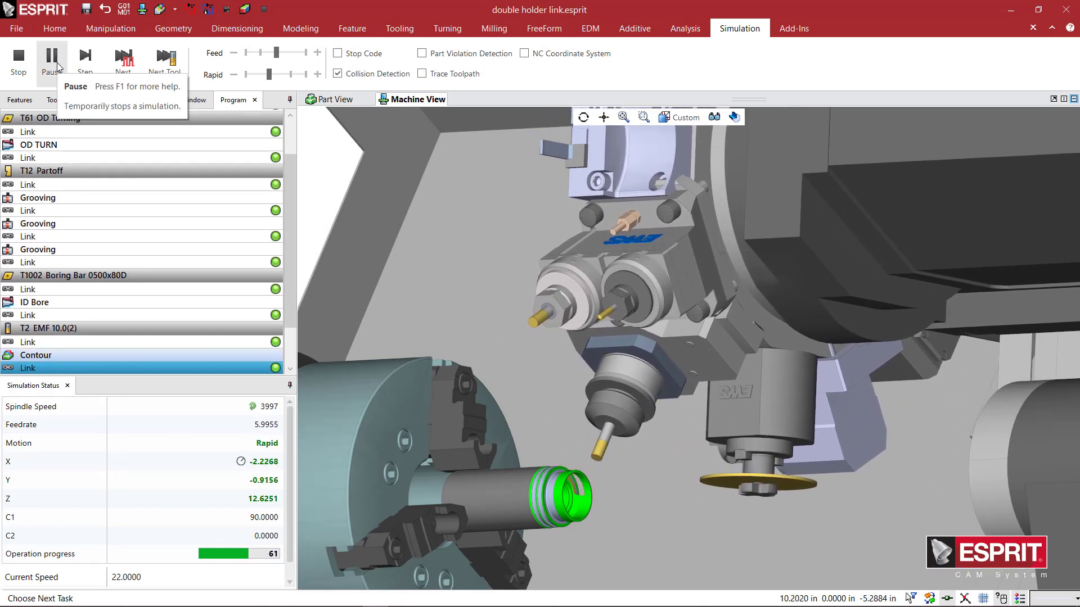
left_click(51, 61)
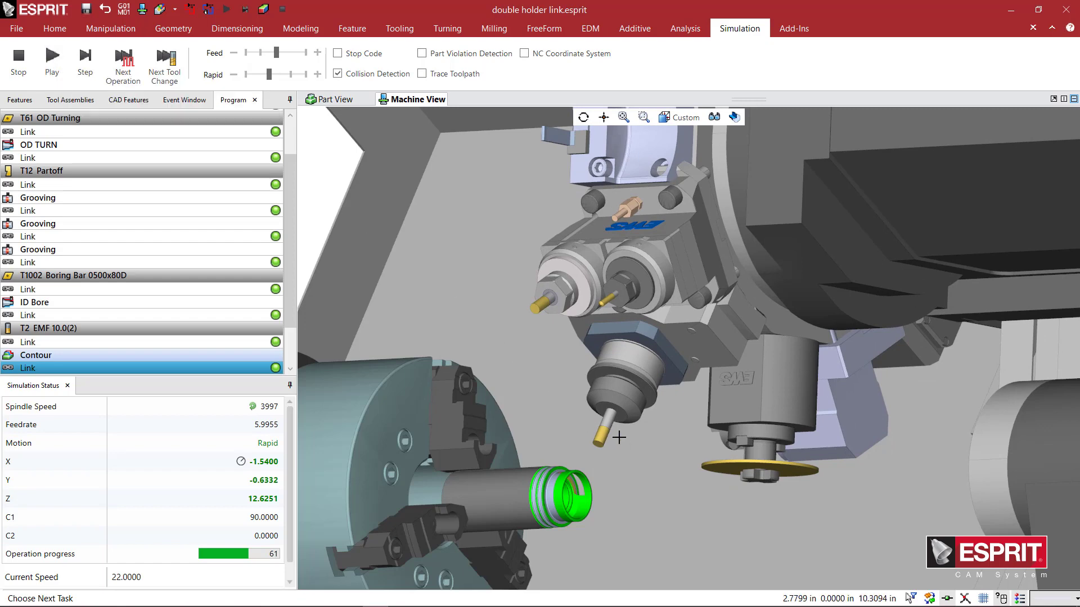
mouse_move(626, 387)
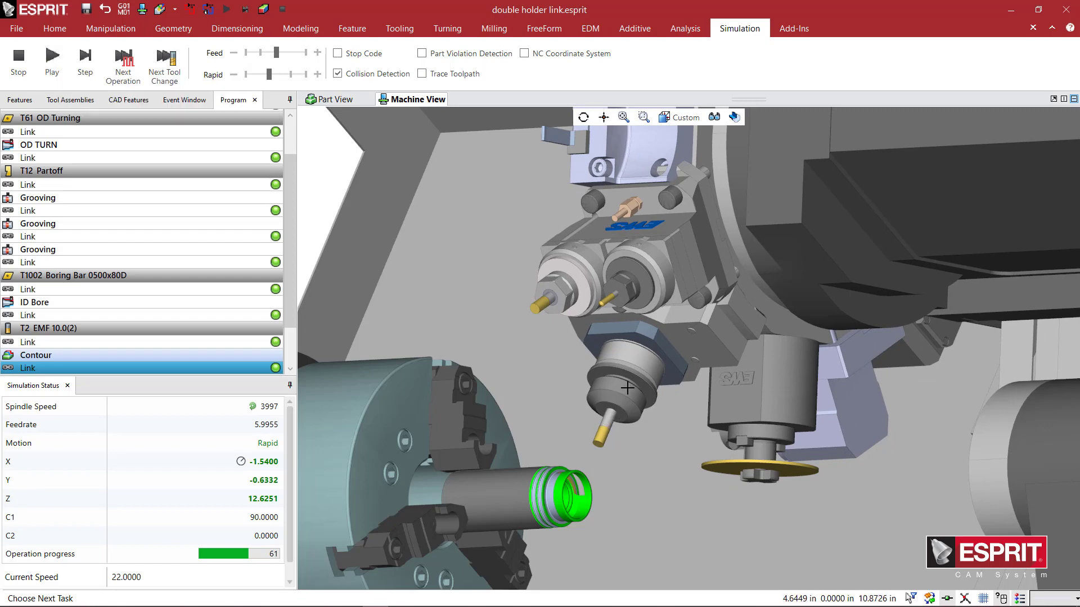
left_click(85, 62)
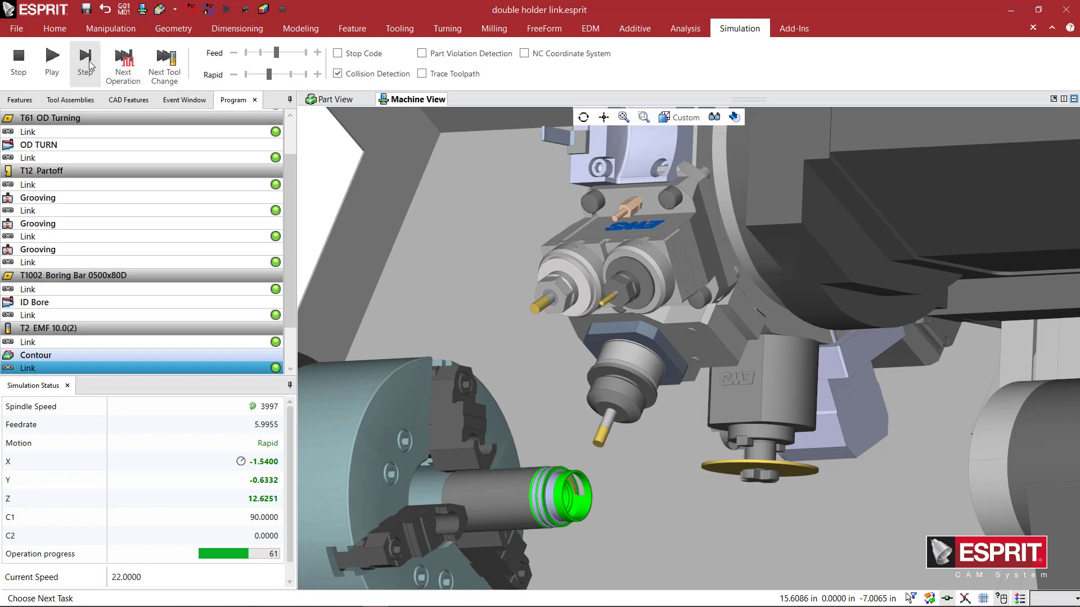
left_click(85, 64)
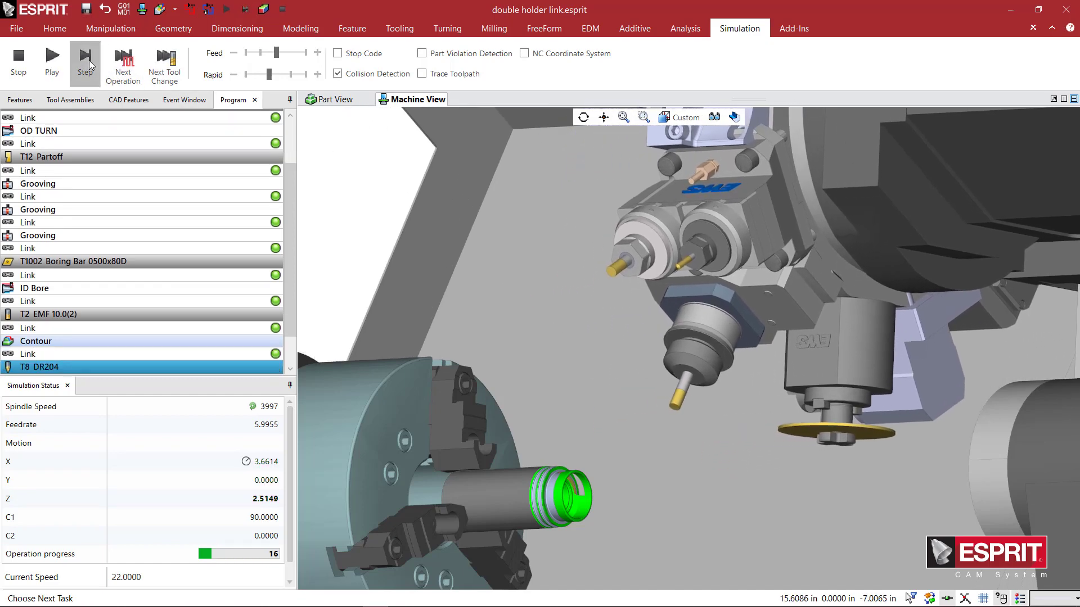
left_click(85, 62)
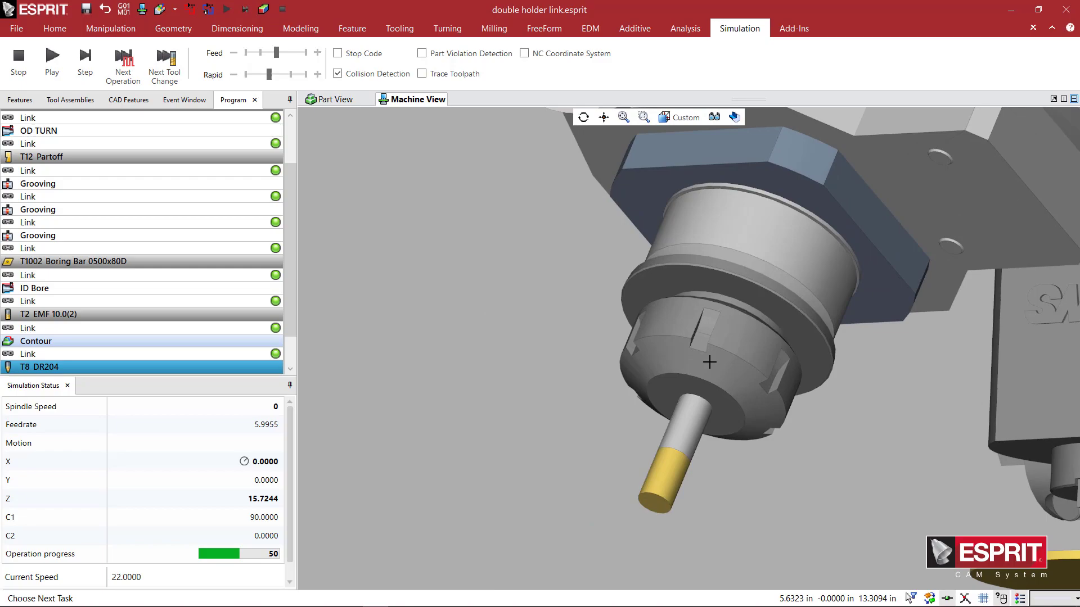